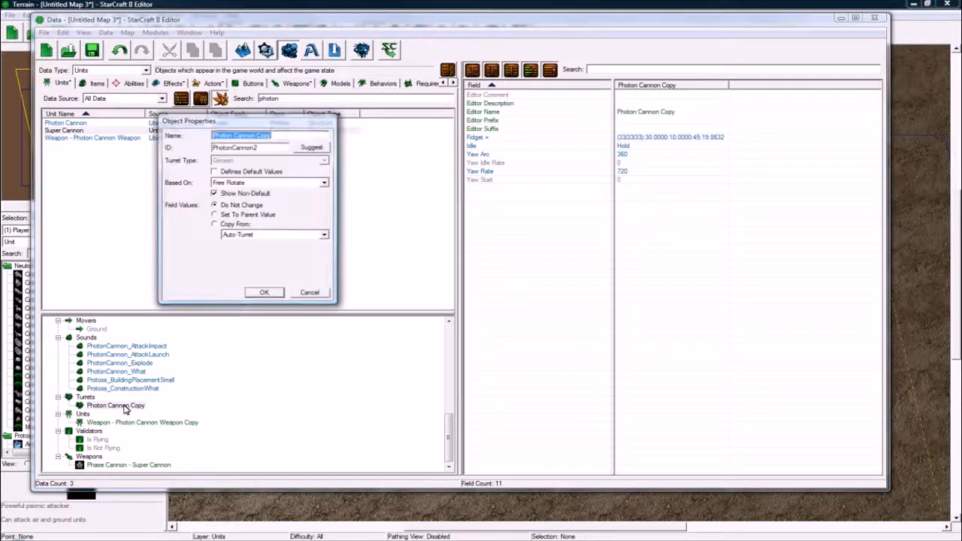
- Name the duplicated Photon Cannon unit Super Cannon and confirm the Object Properties dialog
text(Super Cannnon)
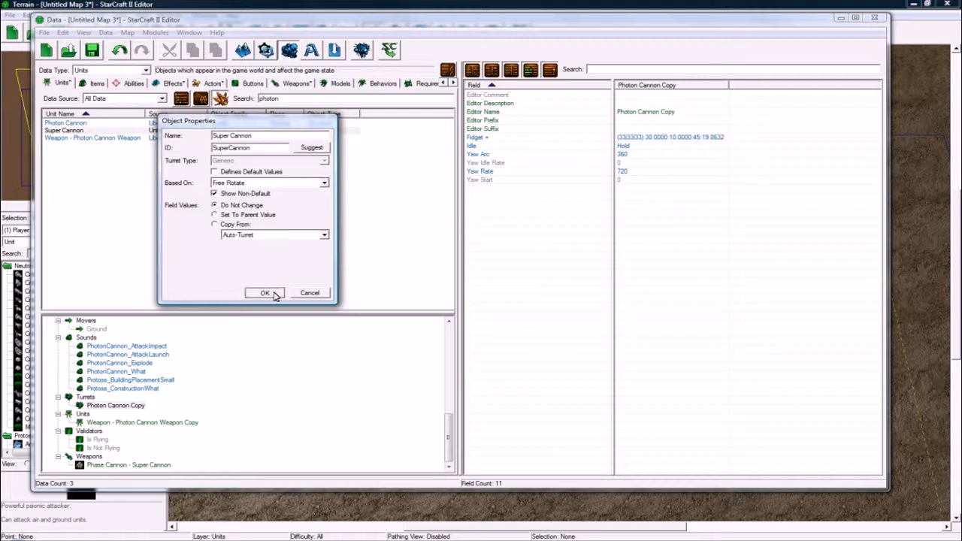
click(265, 291)
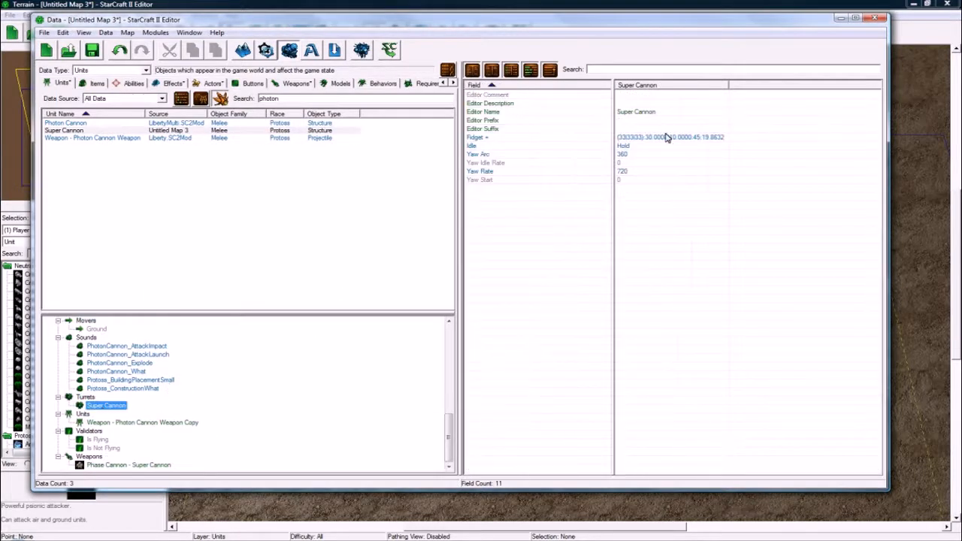
mouse_move(664, 159)
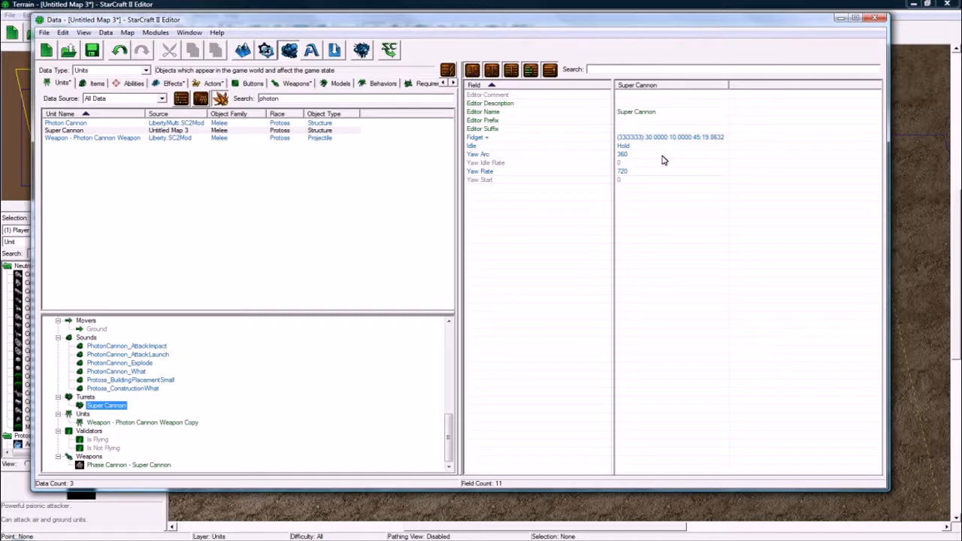
mouse_move(224, 132)
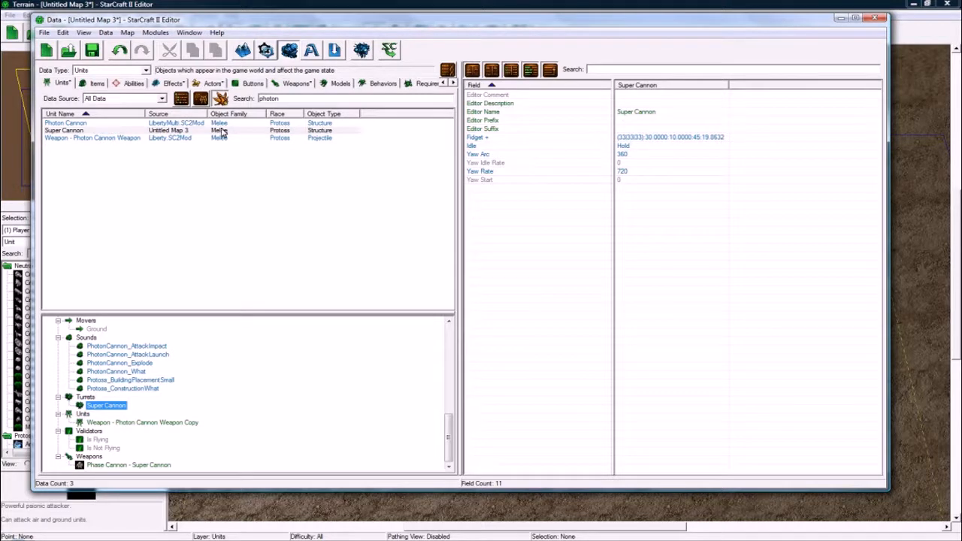
- Duplicate the Photon Cannon - Turret actor from the Actors list, creating the Super Cannon Turret Actor copy
click(213, 82)
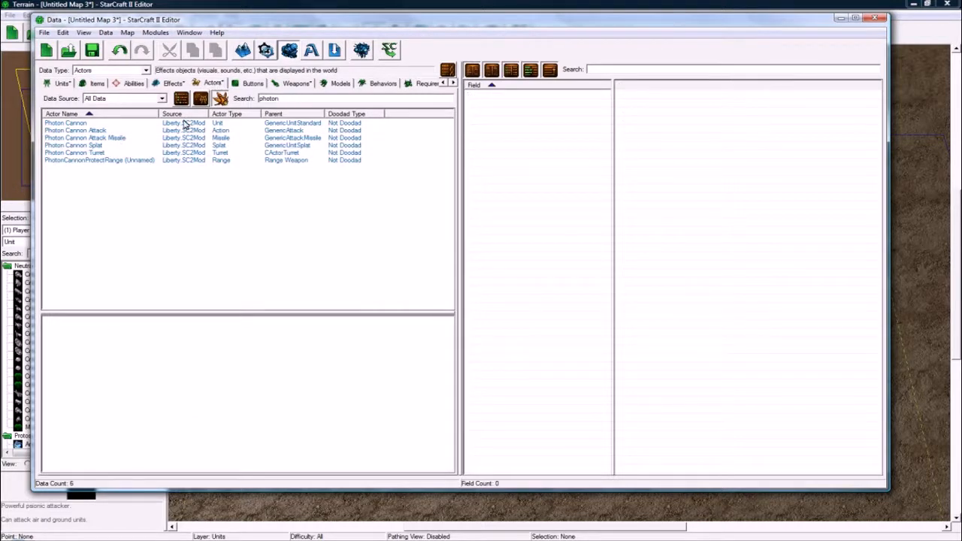
click(75, 154)
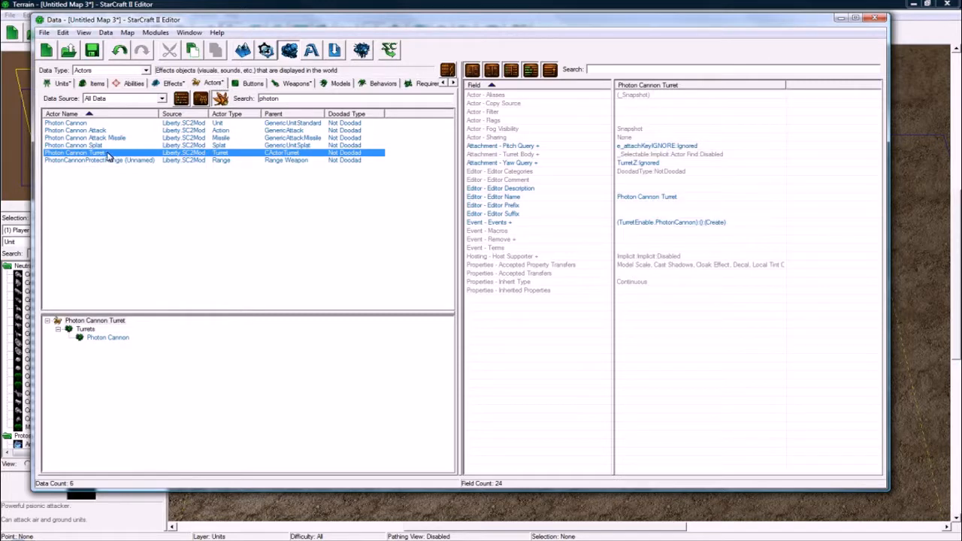
right_click(75, 154)
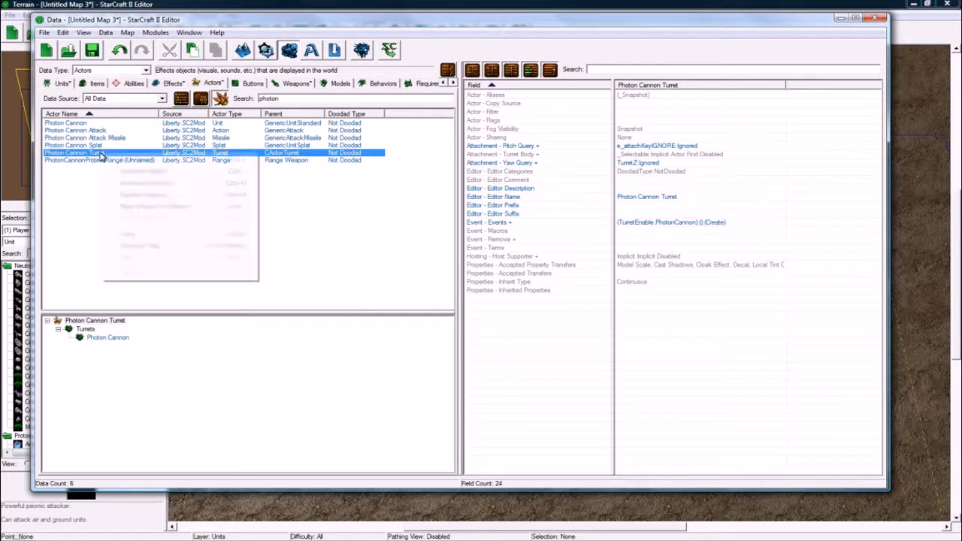
right_click(98, 153)
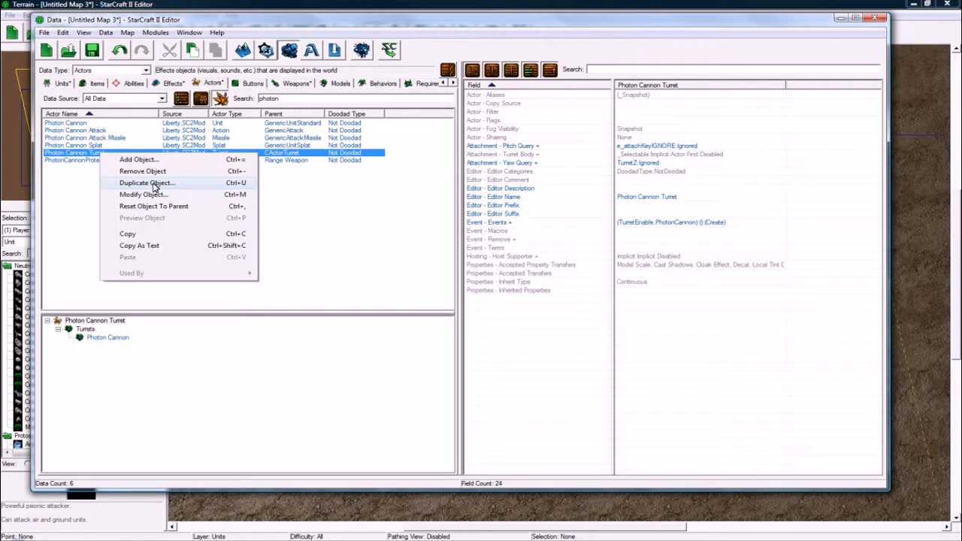
click(147, 183)
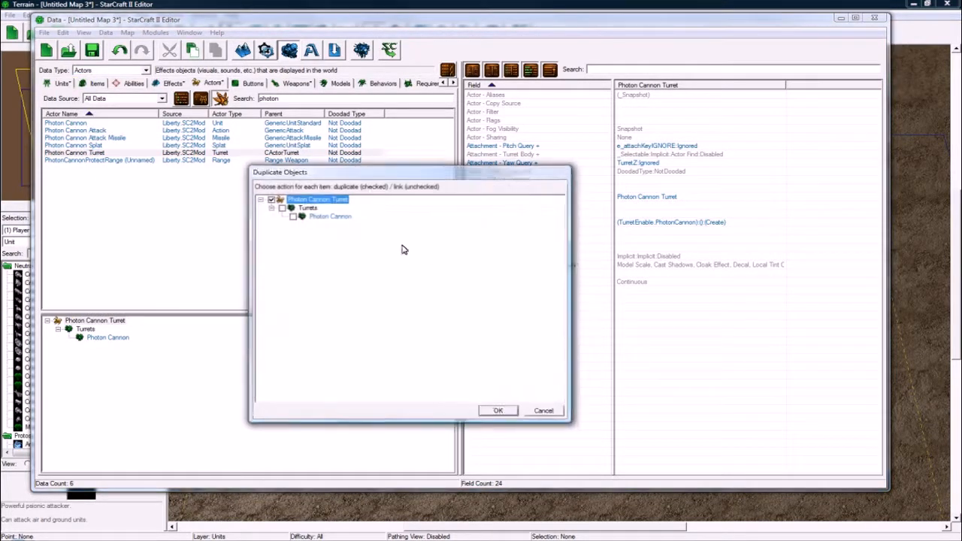
click(498, 410)
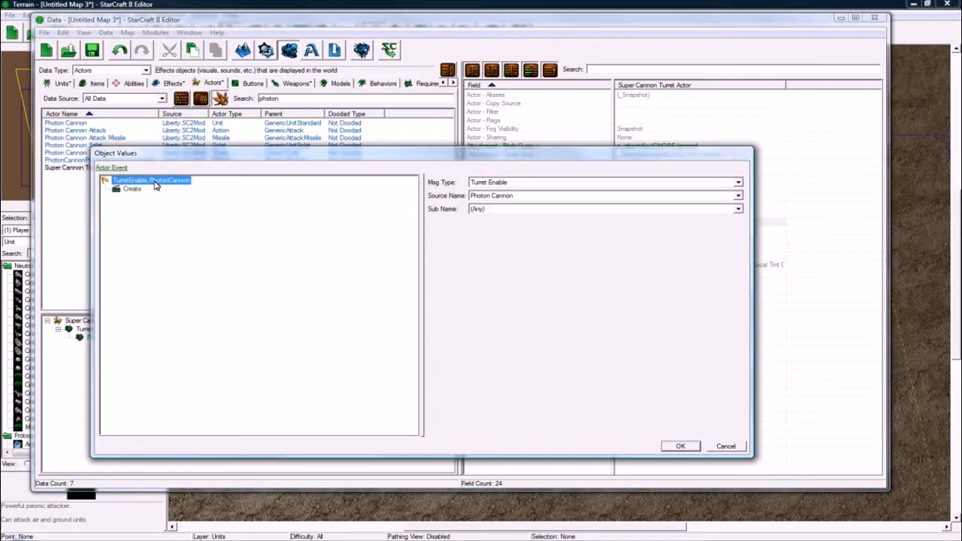
- Set the turret-enable event's Source Name to Super Cannon instead of Photon Cannon
click(738, 209)
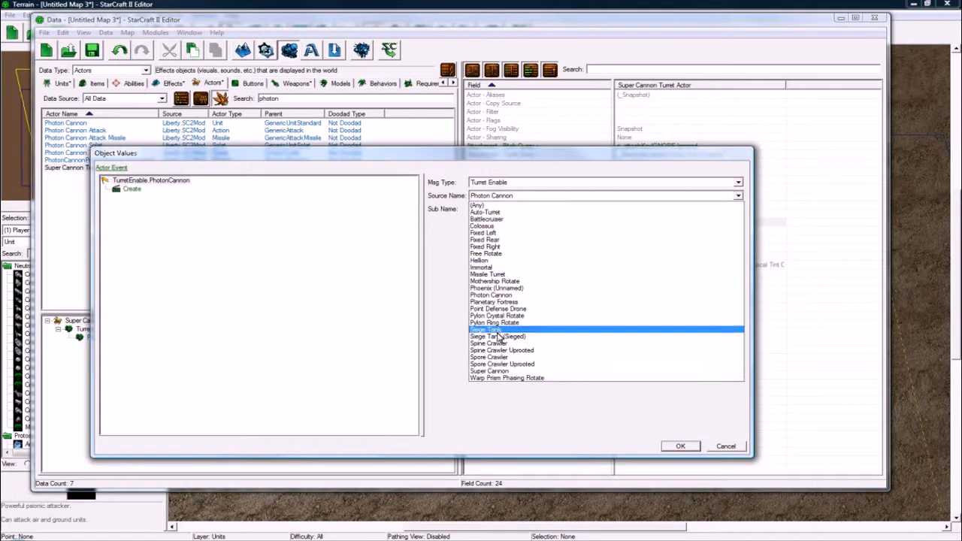
click(488, 369)
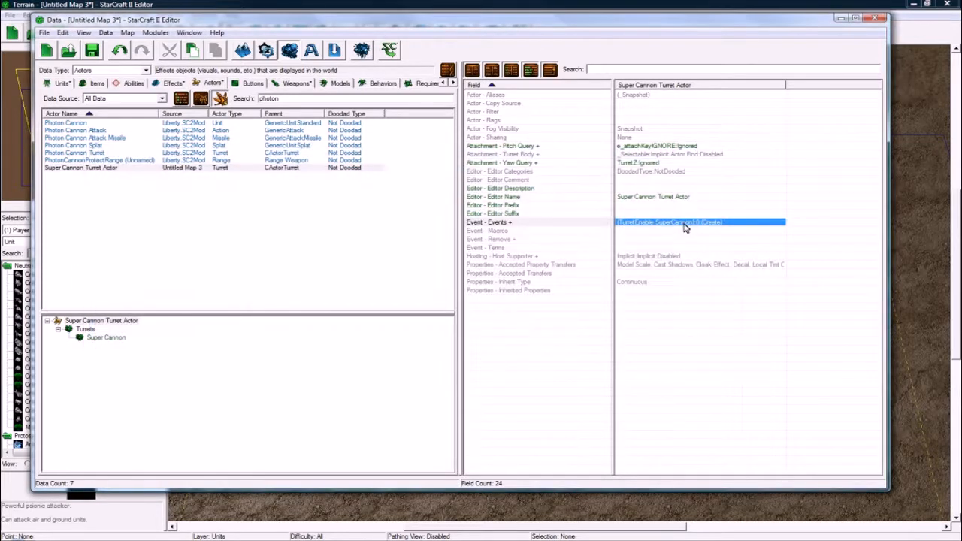
double_click(684, 223)
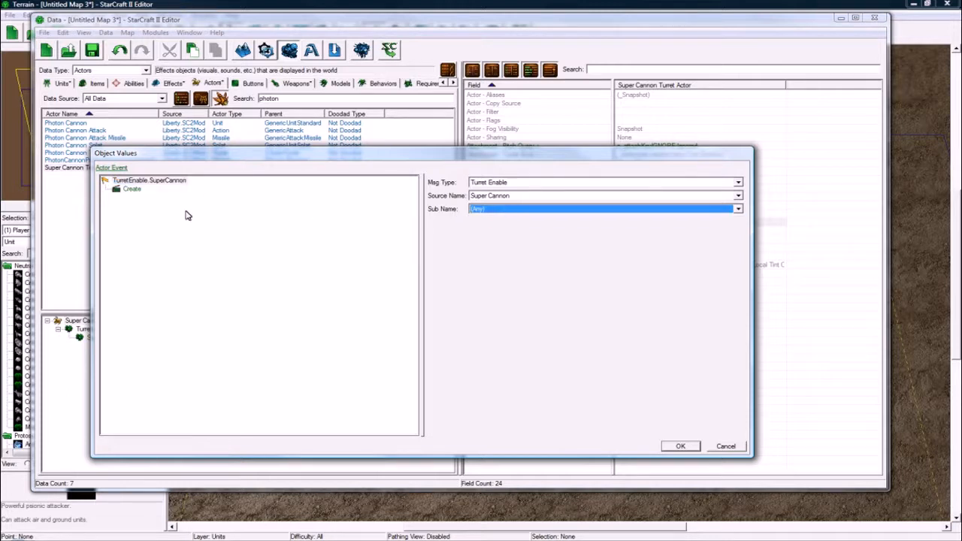
- Review the turret-enable event's Create message, cancel out, and reselect the Super Cannon Turret Actor
click(148, 180)
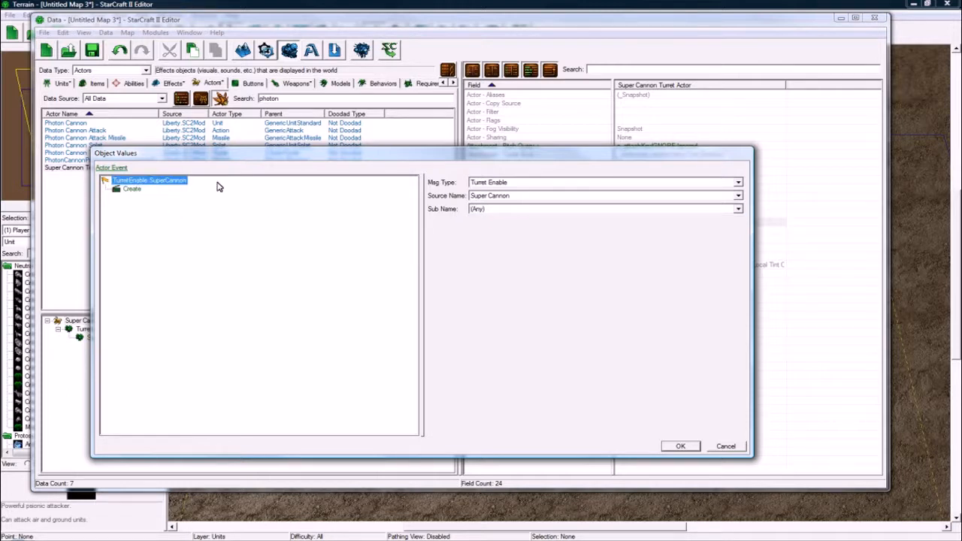
click(132, 189)
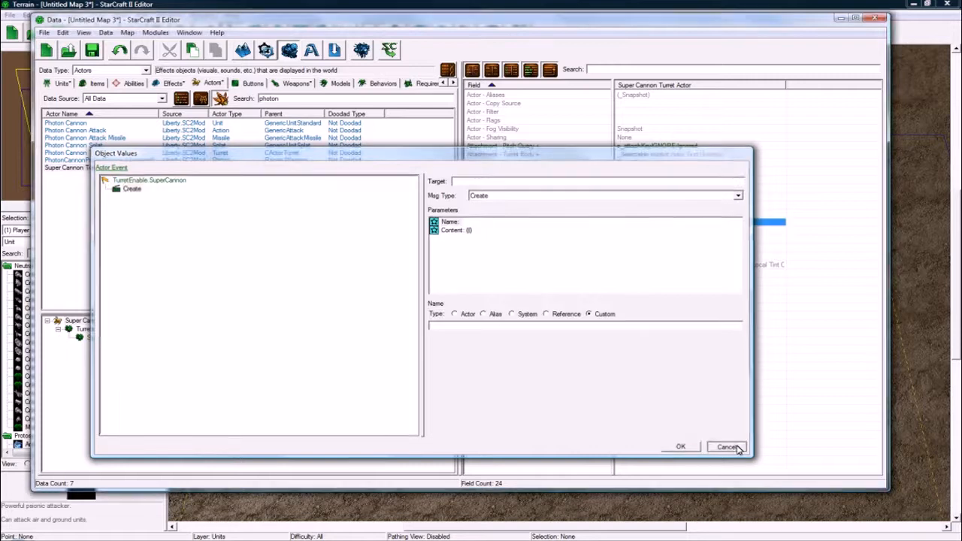
click(728, 448)
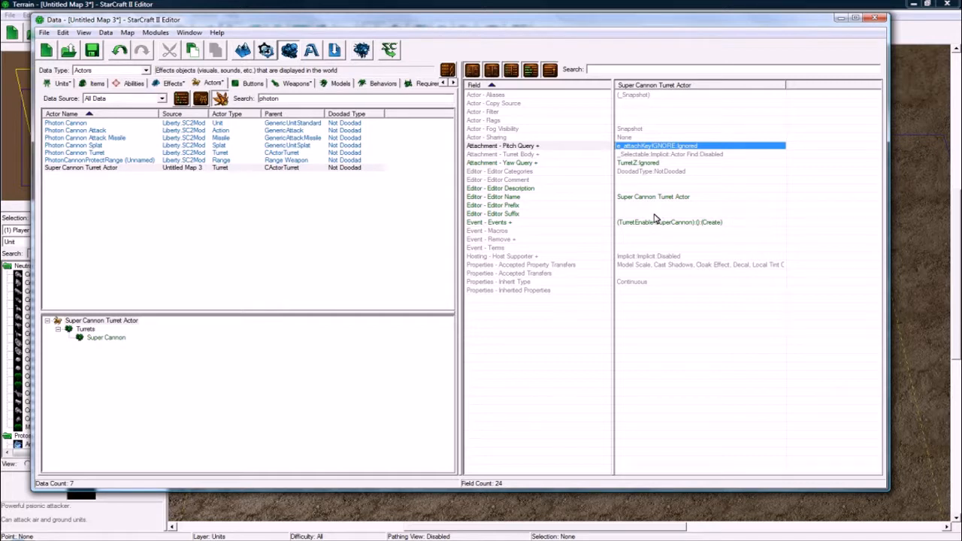
click(81, 167)
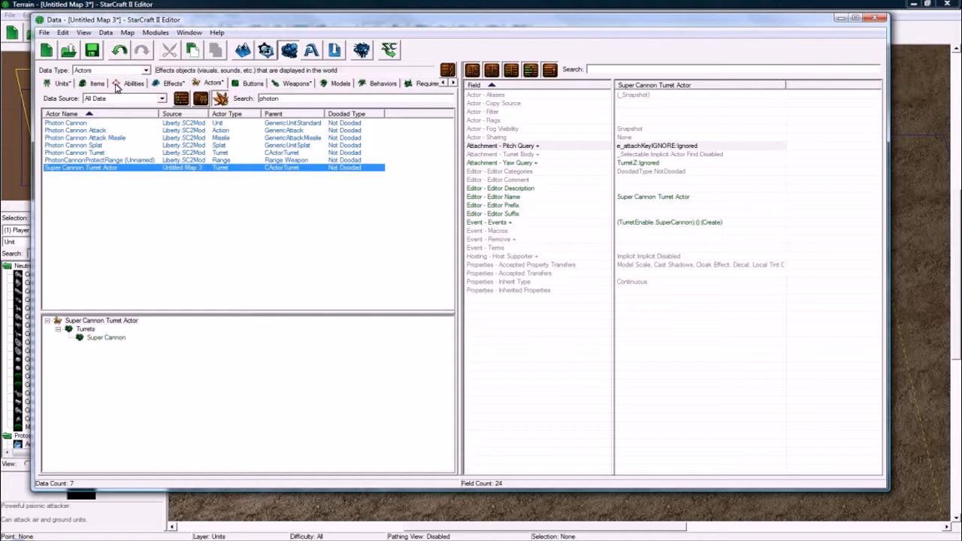
mouse_move(162, 166)
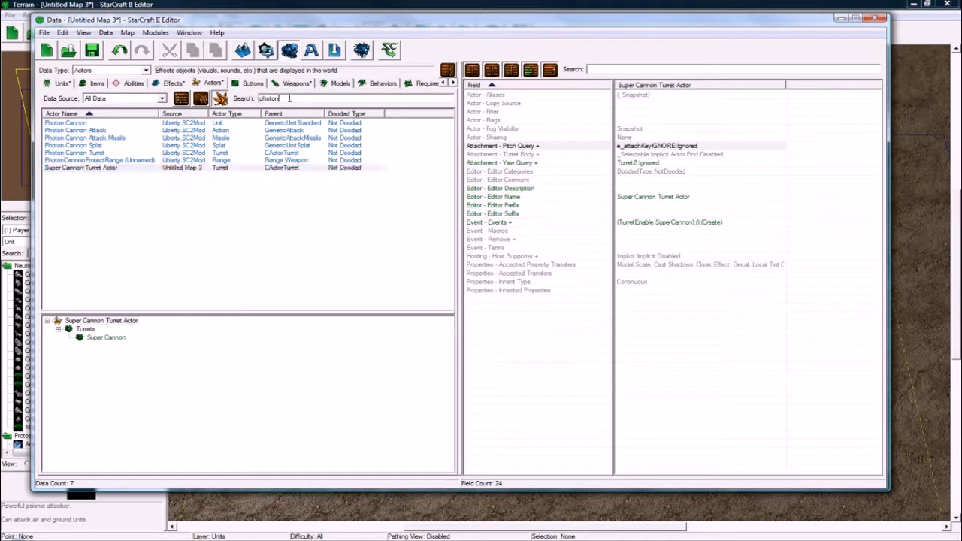
- Duplicate the Photon Cannon - Attack Missile actor along with its linked objects
double_click(271, 99)
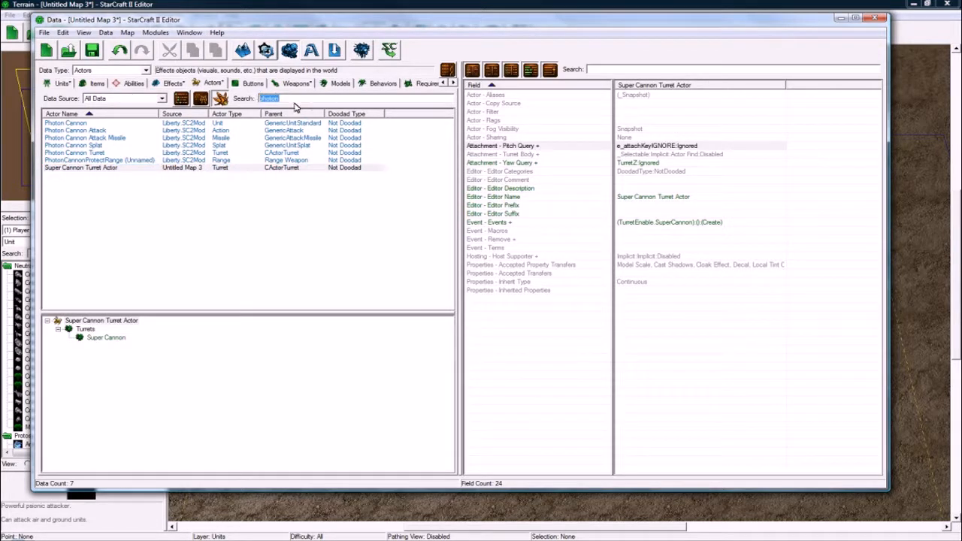
click(85, 138)
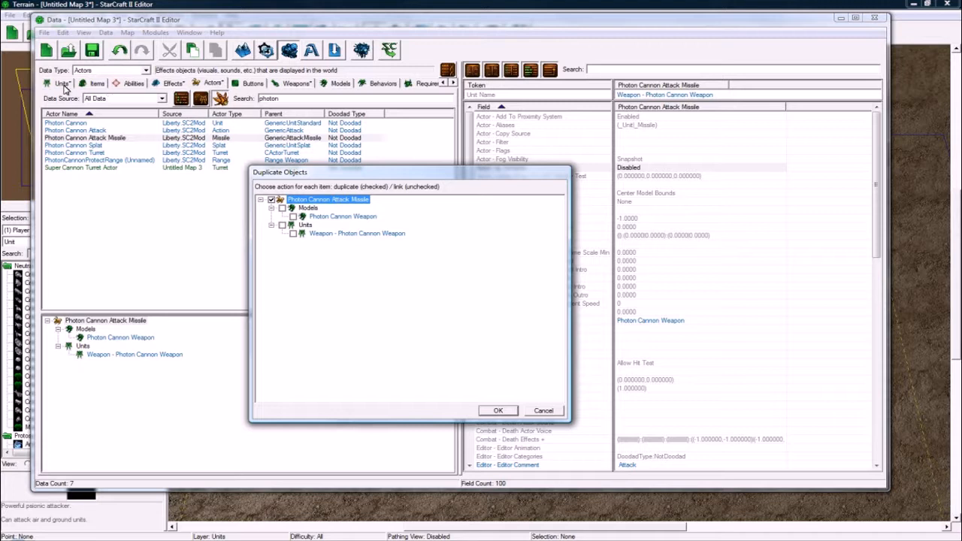
click(497, 411)
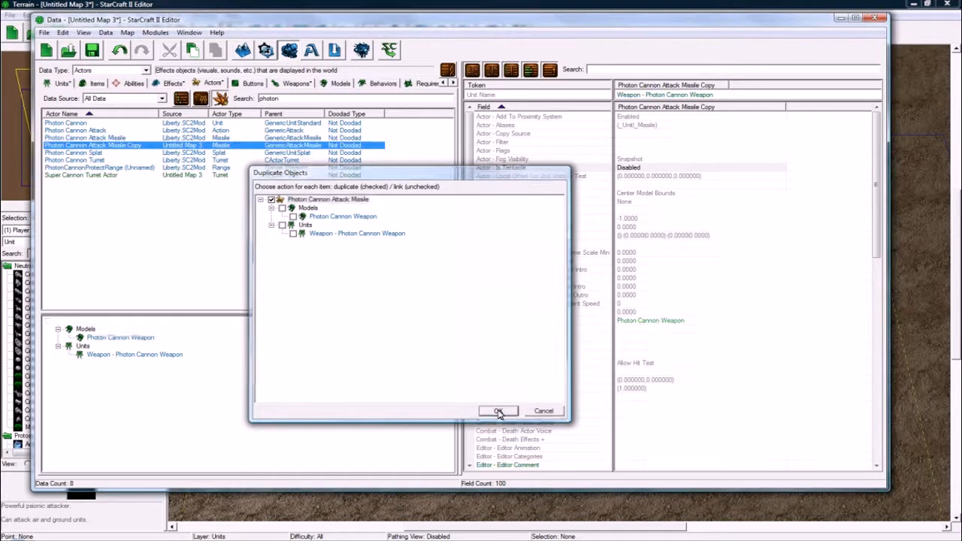
click(499, 410)
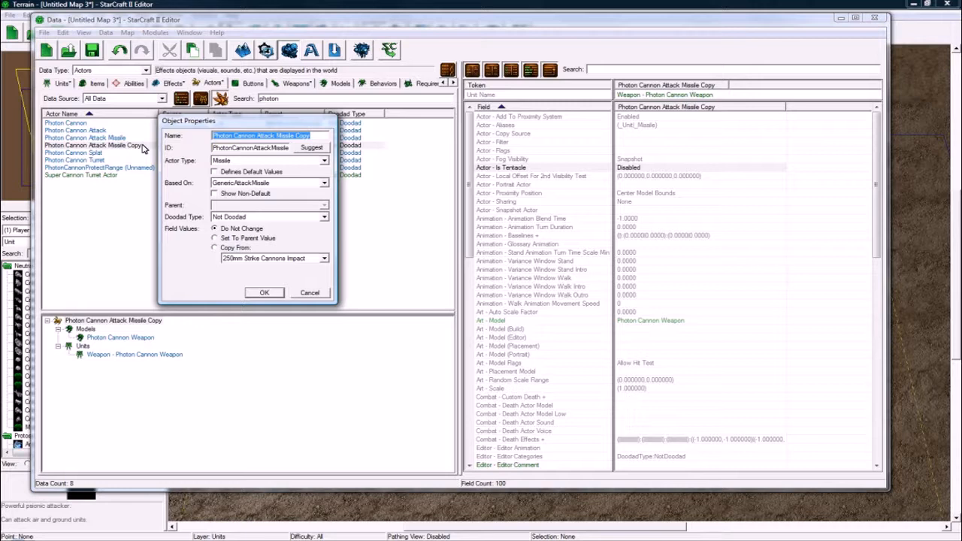
- Rename the duplicated missile actor Super Cannon Attack Missile
text(Super Can)
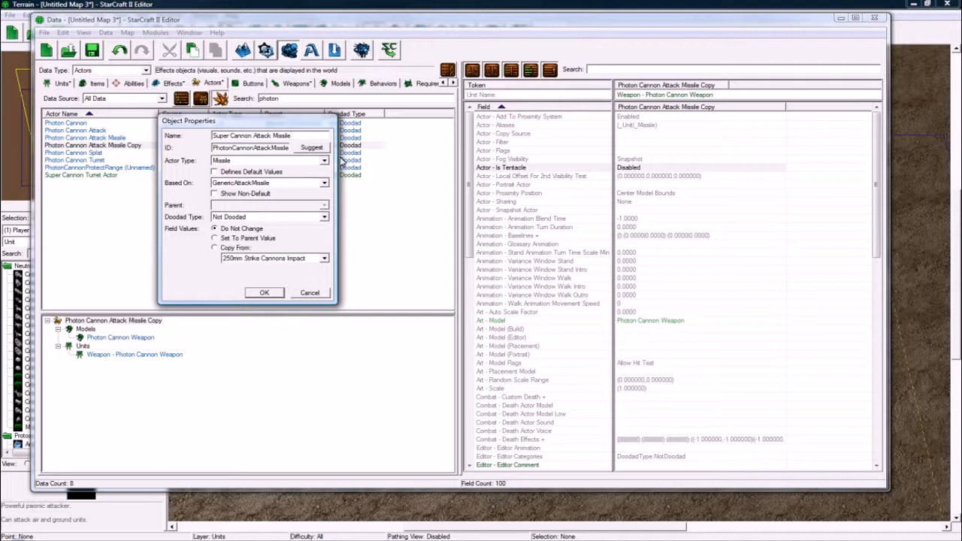
click(264, 292)
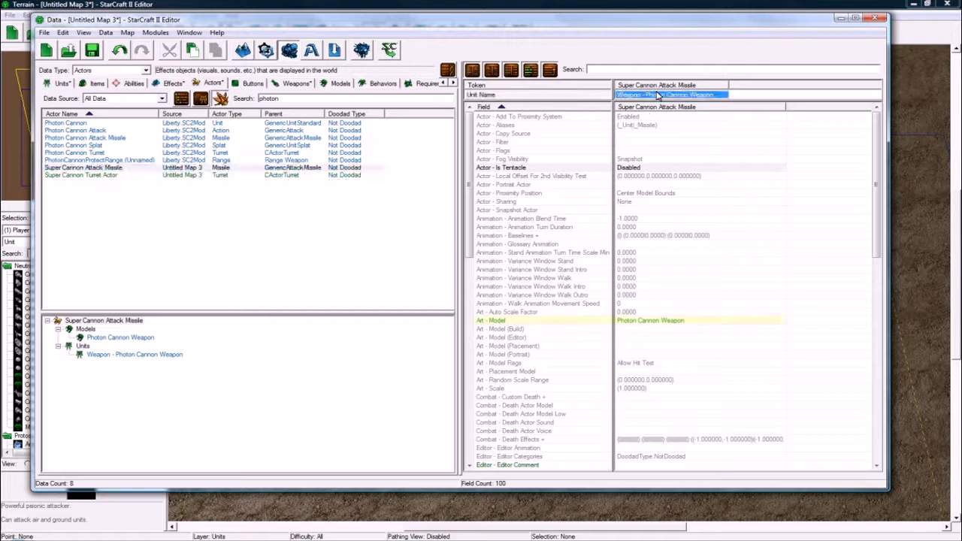
- Point the Super Cannon Attack Missile actor's Unit Name token at the Photon Cannon Weapon Copy unit
double_click(668, 95)
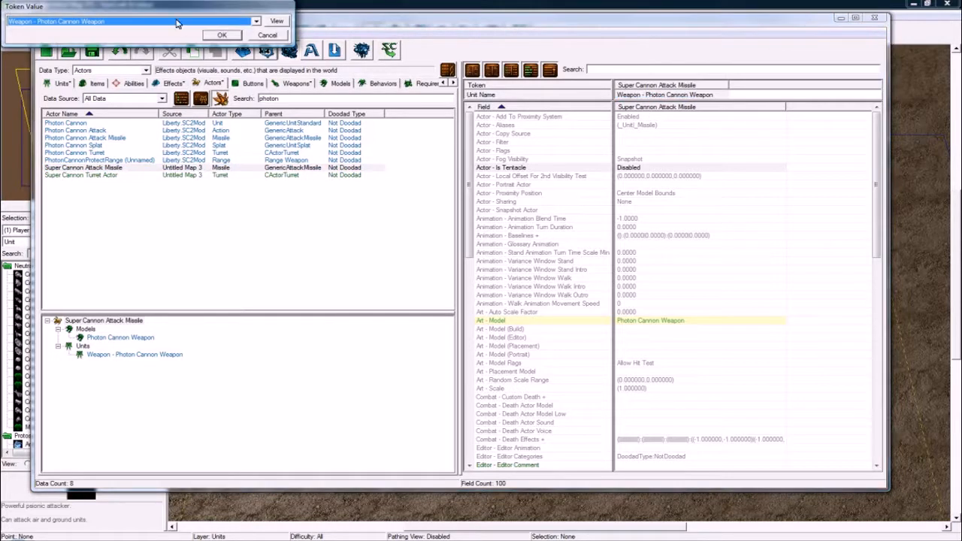
click(255, 21)
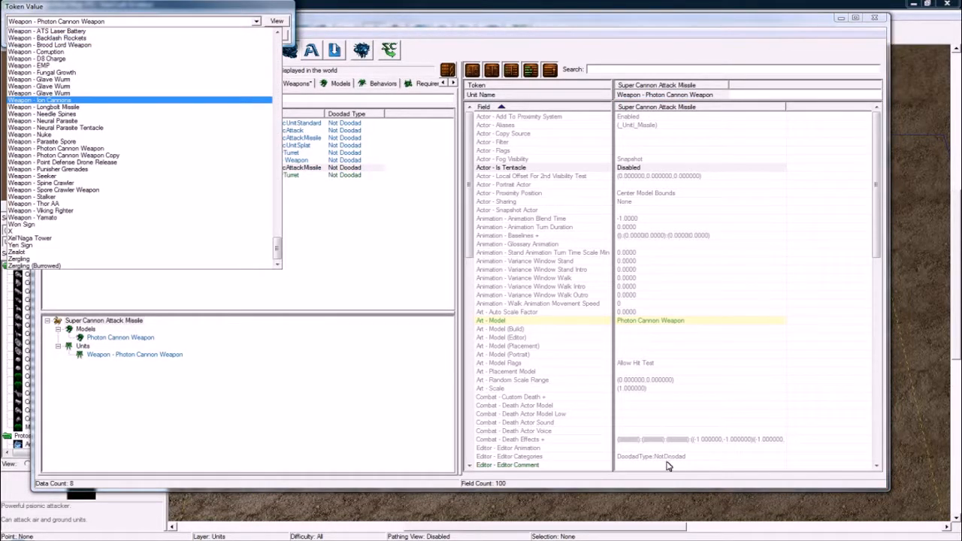
click(23, 245)
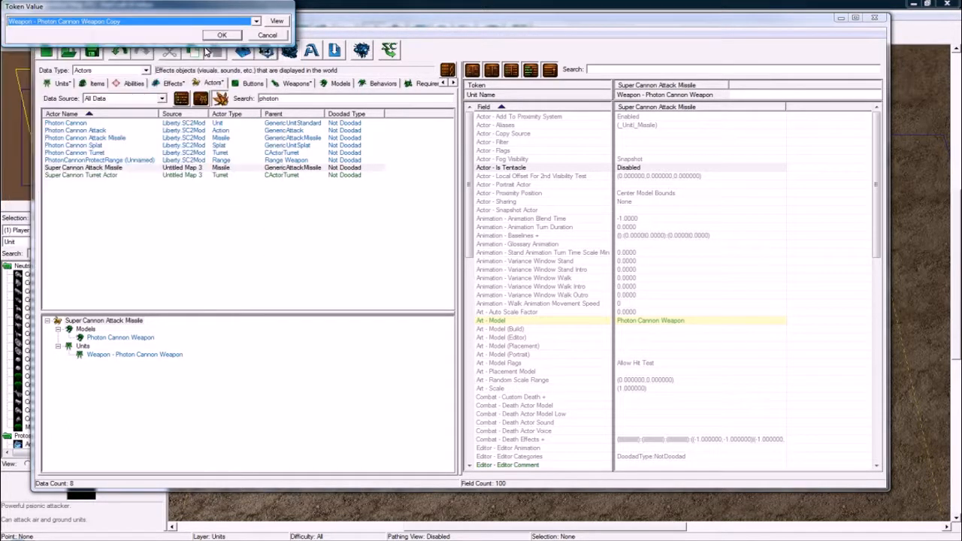
click(223, 34)
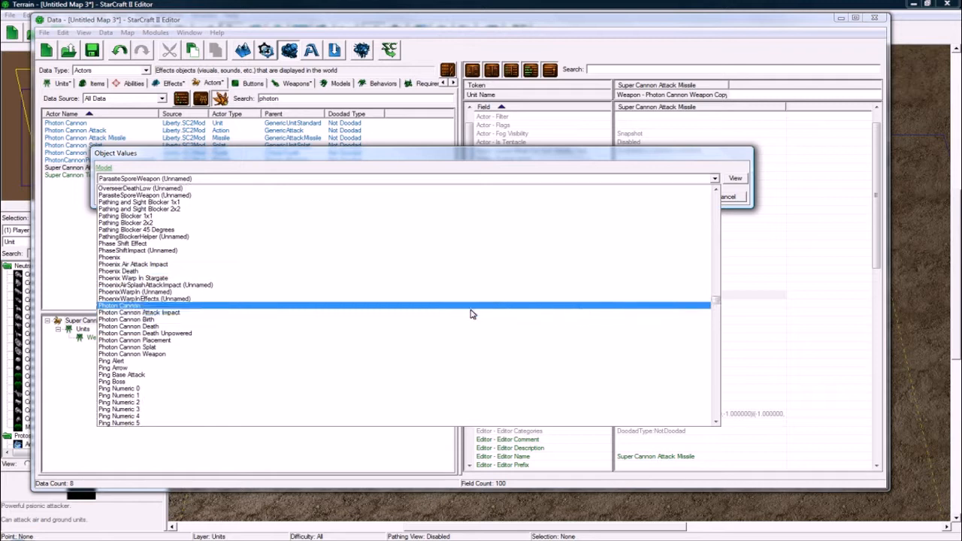
- Give the missile actor the Photon Cannon Weapon model and check its Unit Birth event source
click(132, 355)
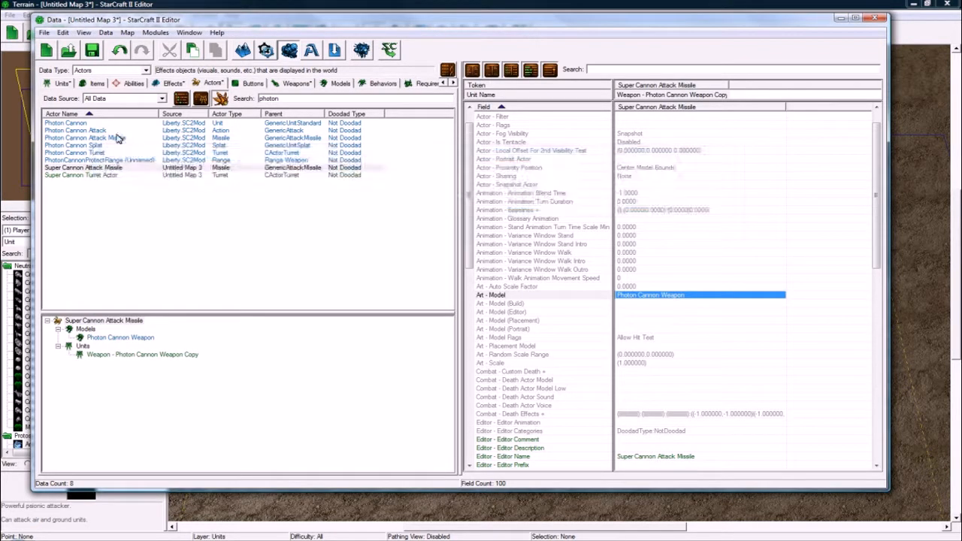
click(83, 166)
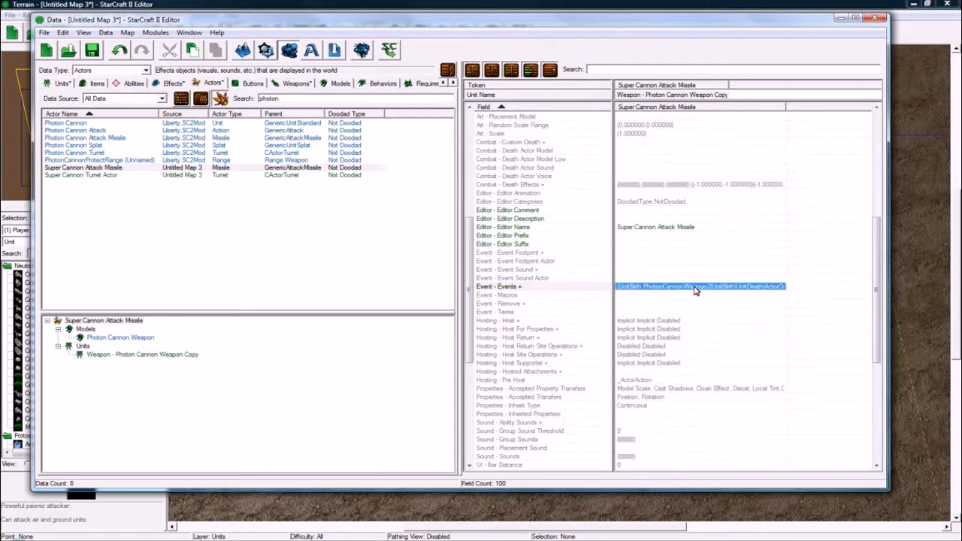
double_click(699, 286)
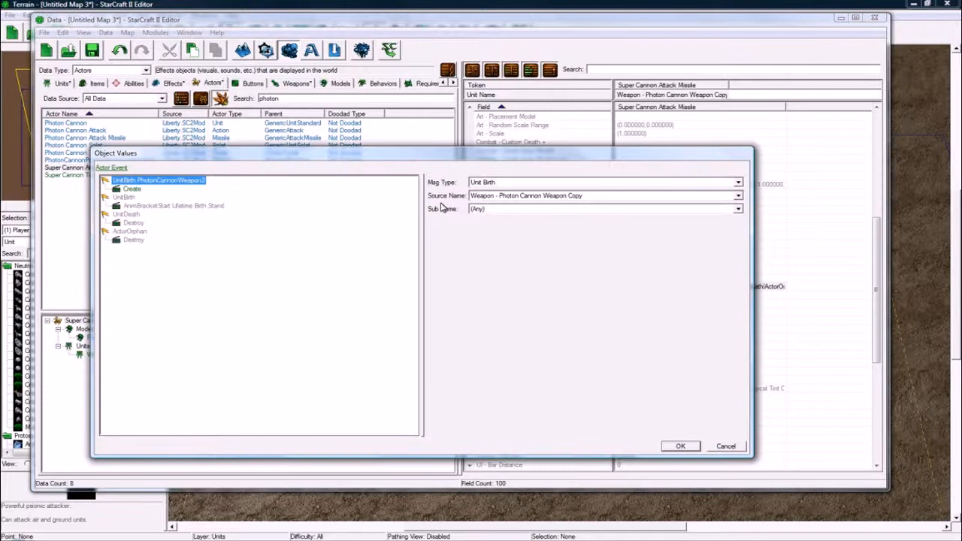
click(680, 444)
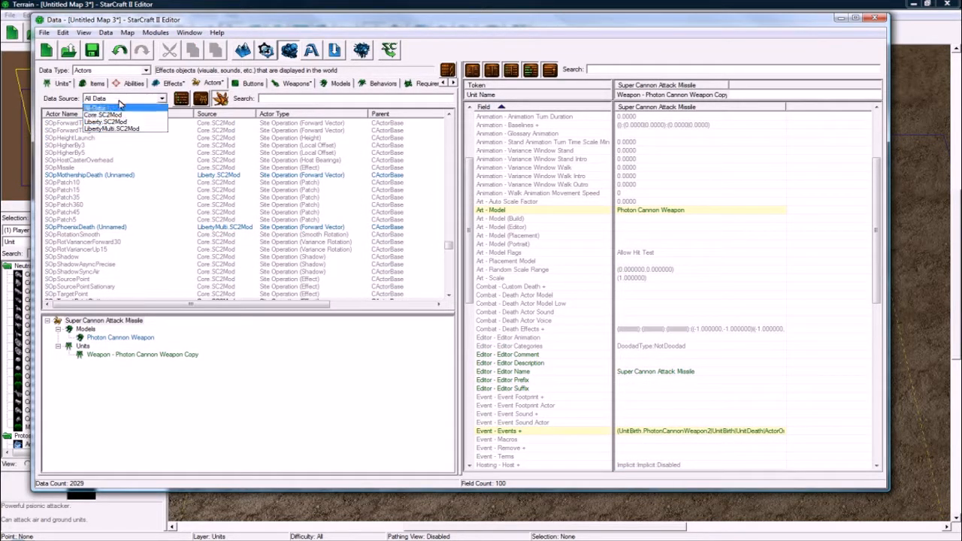
- Rename the copied weapon unit under Super Cannon's object tree to Super Cannon Weapon (ID SuperCannonWeapon)
click(106, 108)
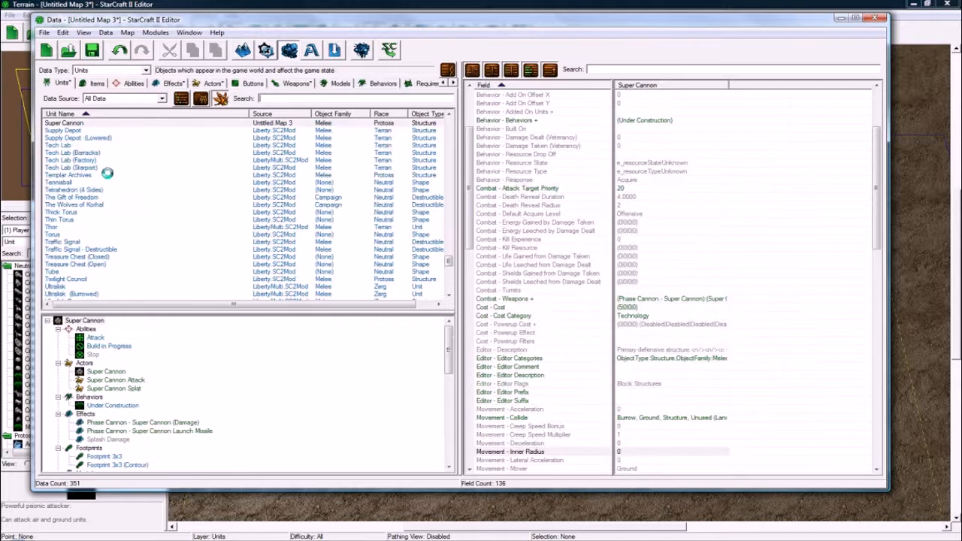
click(113, 123)
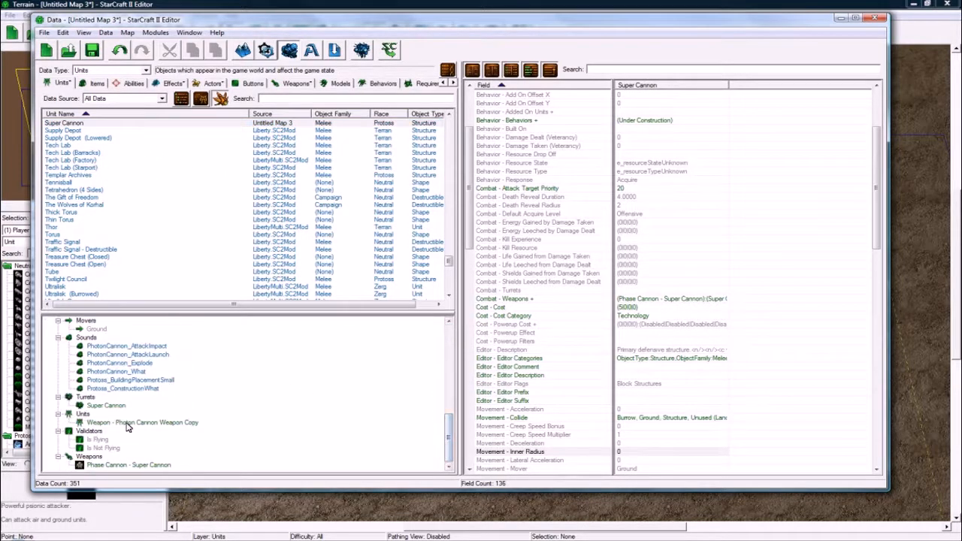
double_click(142, 421)
text(Super Cannon Weapon)
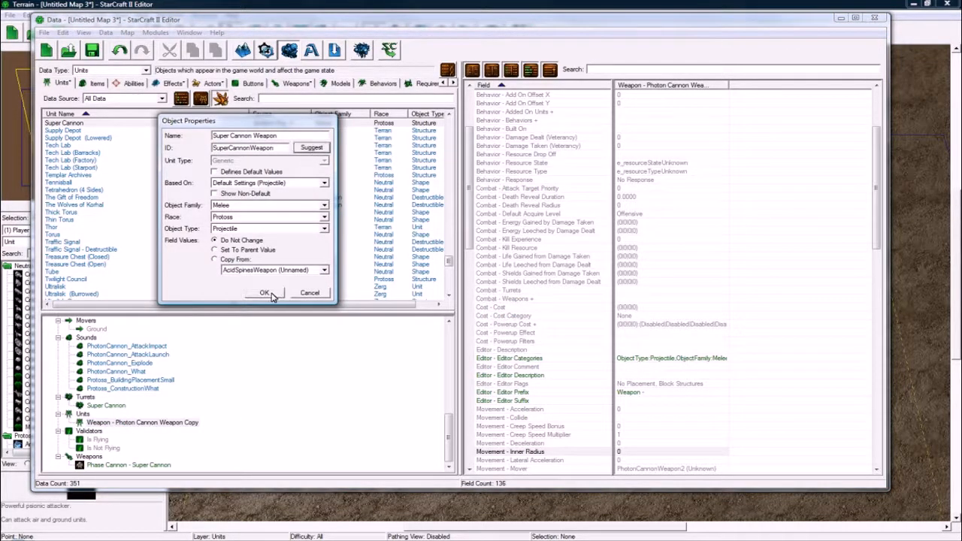
click(264, 291)
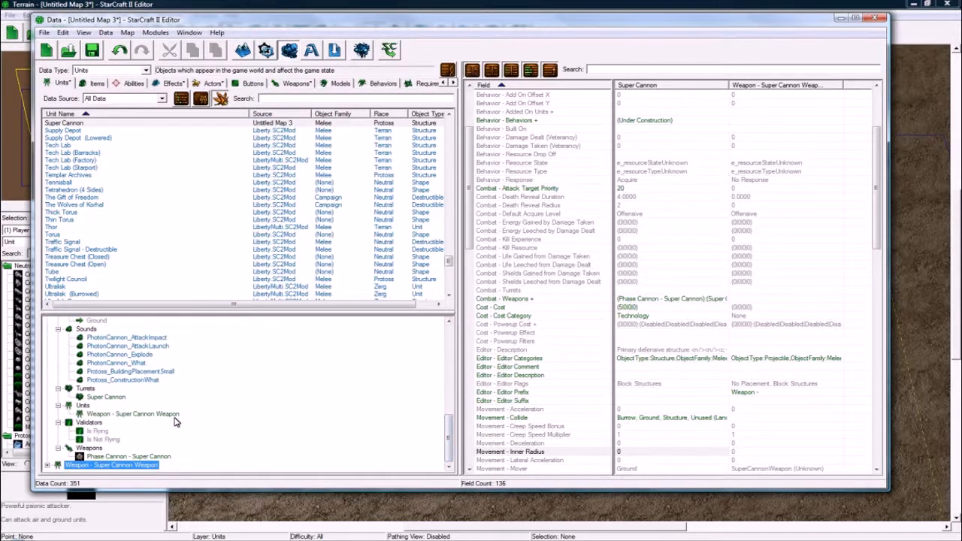
scroll(down, 3)
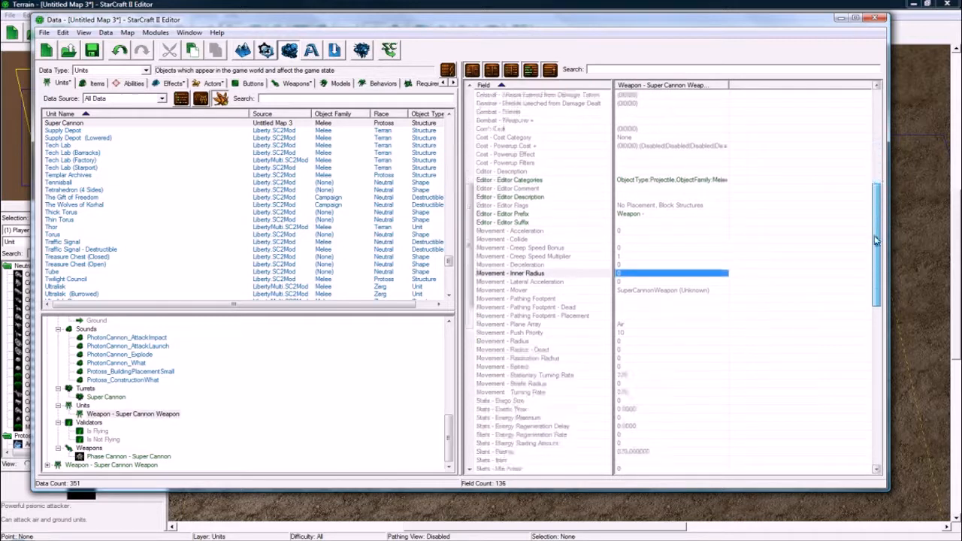
scroll(down, 3)
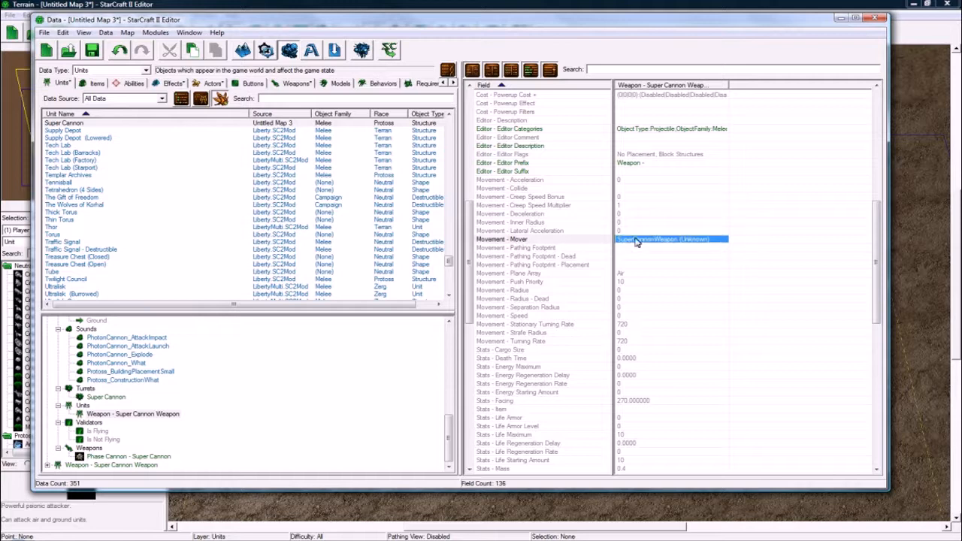
- Set the Super Cannon Weapon unit's Movement - Mover to Photon Cannon Weapon
double_click(669, 239)
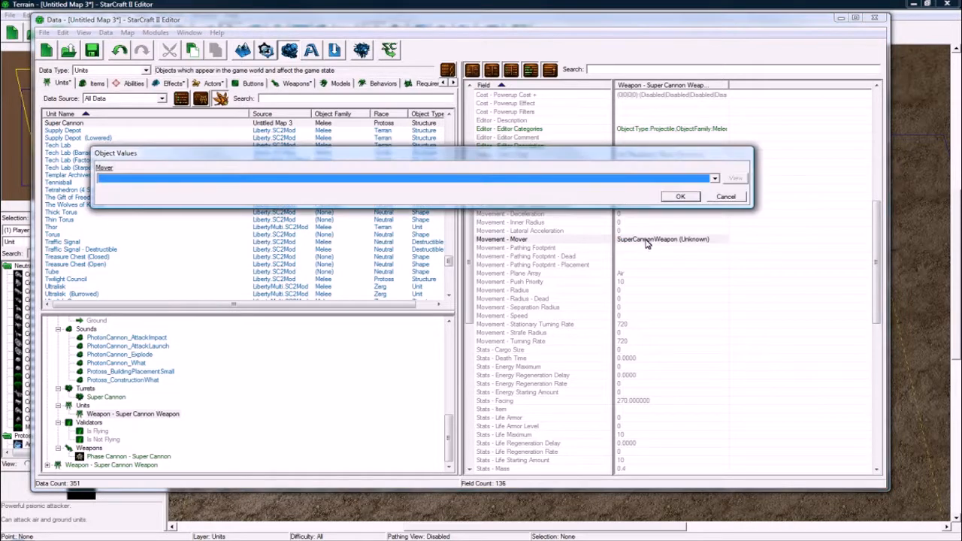
mouse_move(655, 243)
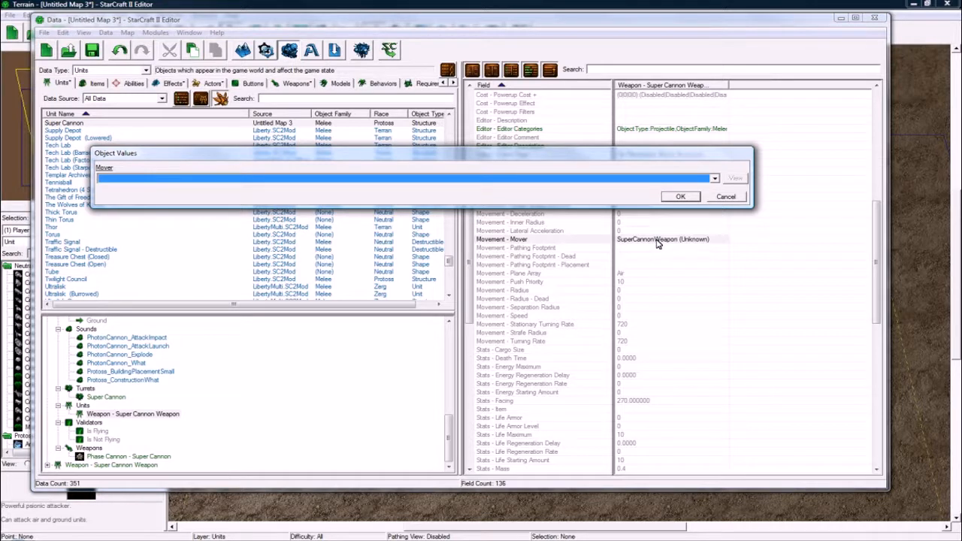
mouse_move(144, 420)
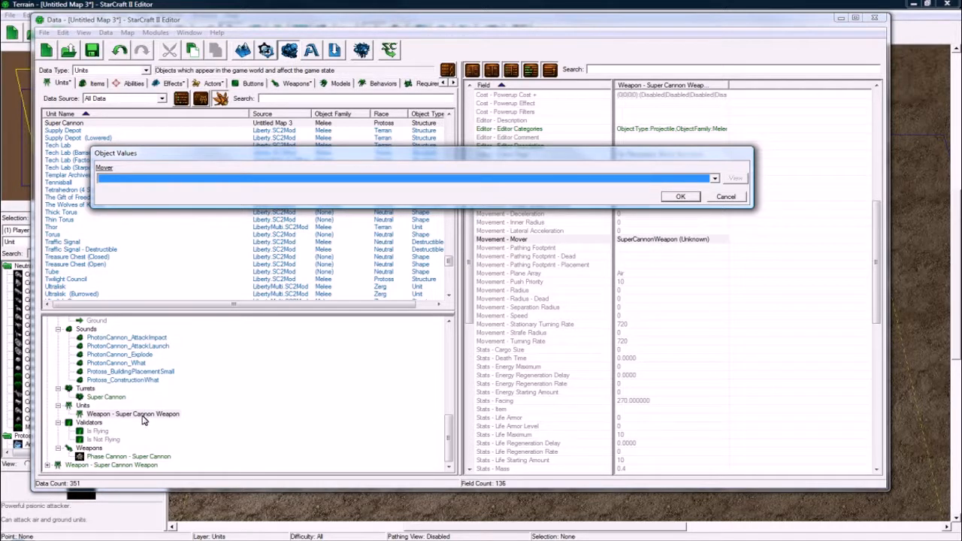
click(713, 177)
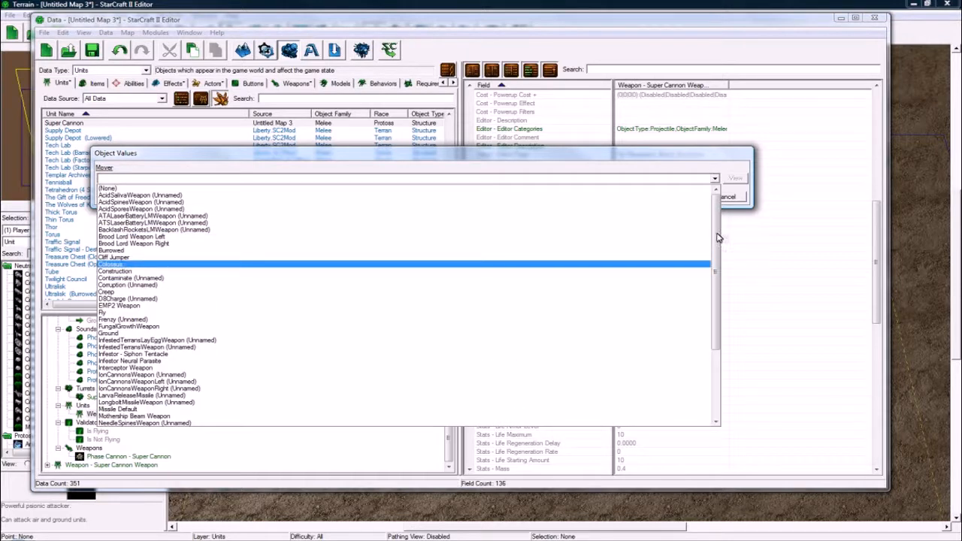
scroll(down, 3)
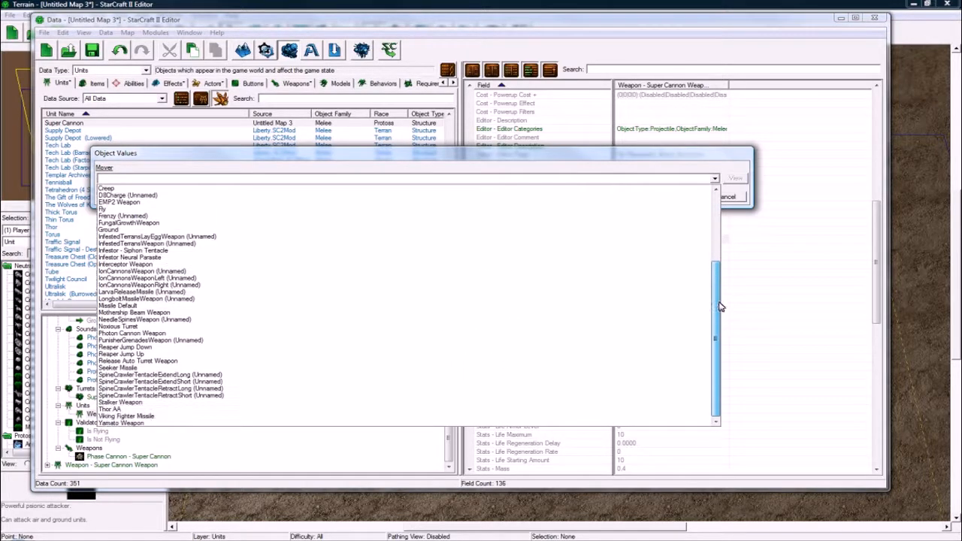
click(128, 177)
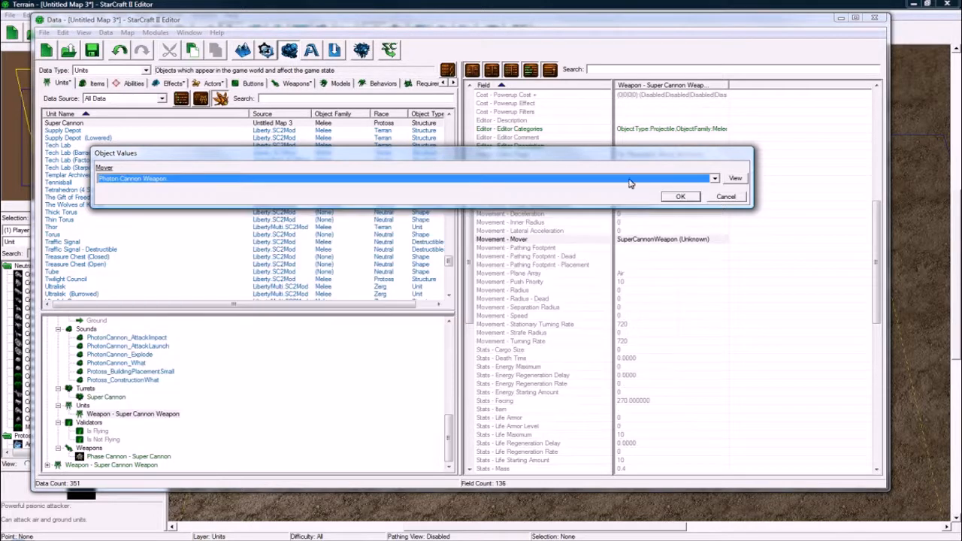
click(679, 196)
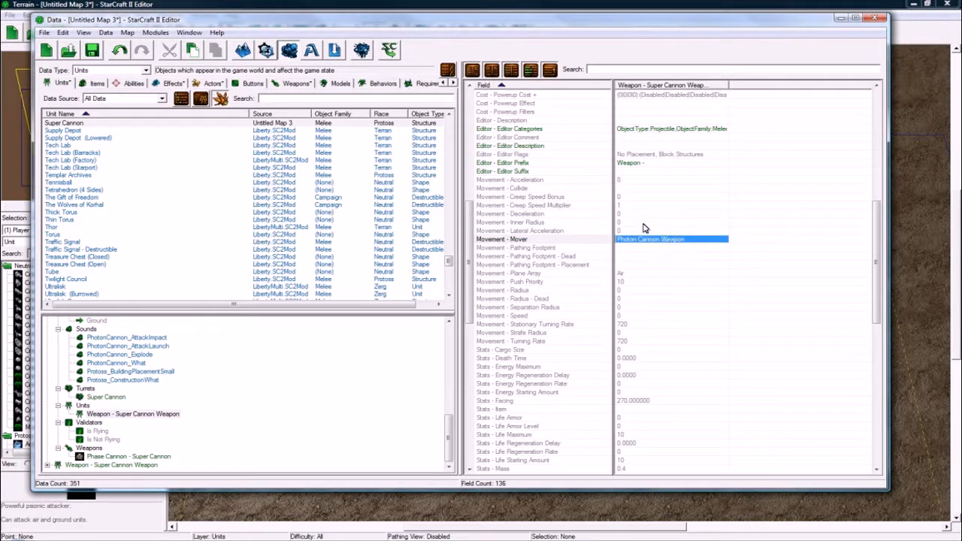
mouse_move(763, 306)
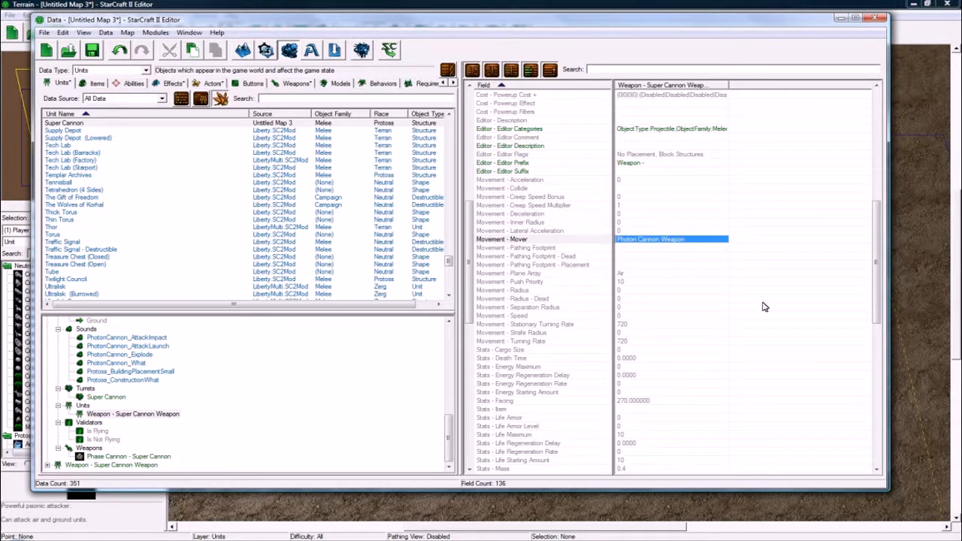
mouse_move(671, 248)
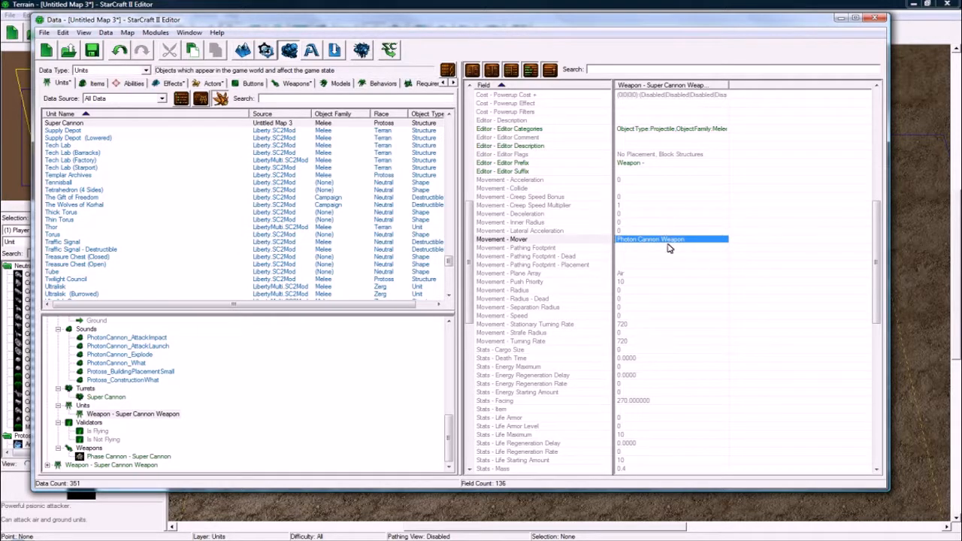
- Reopen the neighbouring unit field's value editor and dismiss it without changes
click(668, 248)
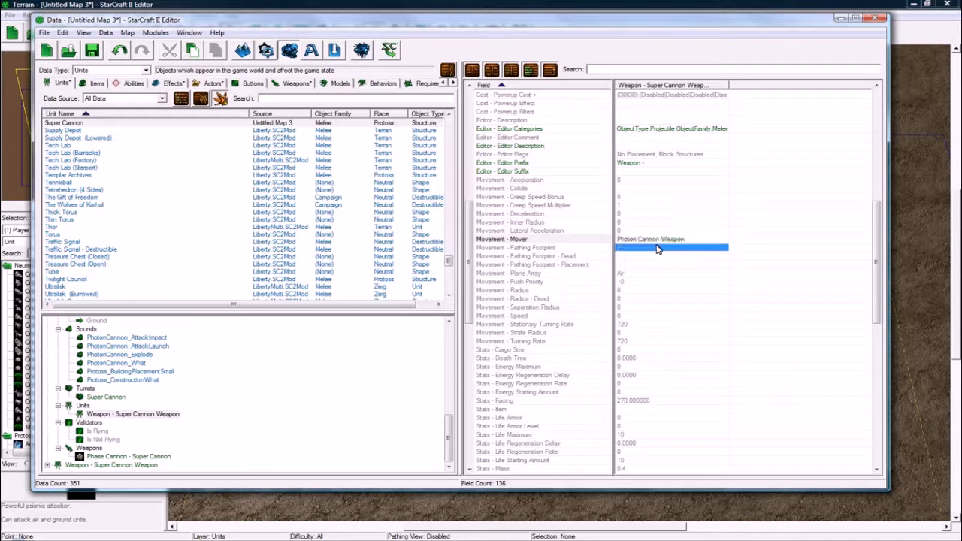
double_click(669, 248)
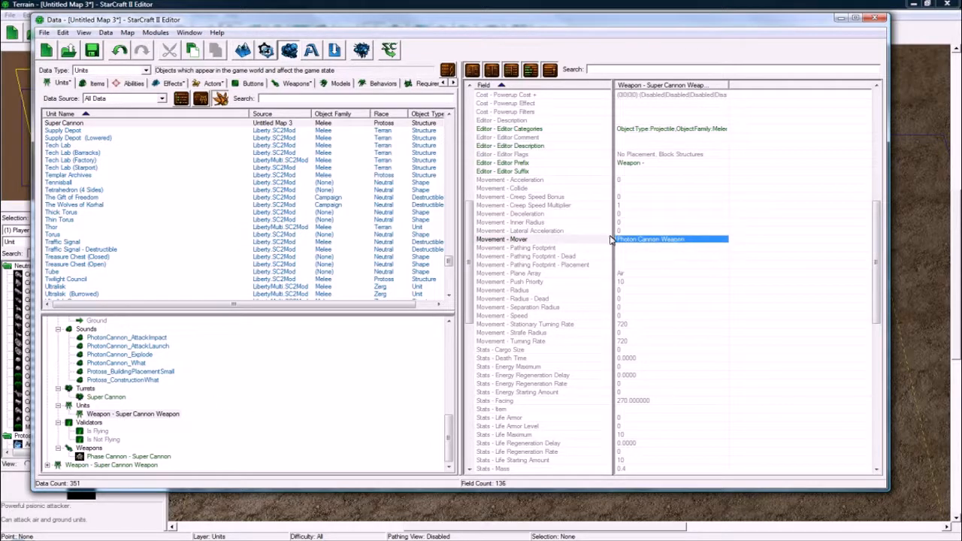
click(532, 265)
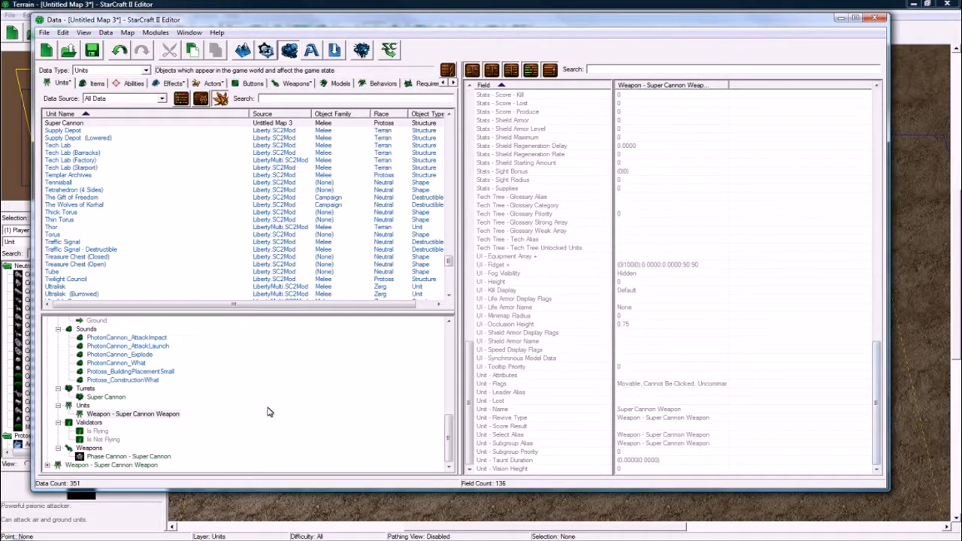
- Review the Phase Cannon - Super Cannon weapon's fields, then show the Super Cannon Weapon unit's own fields again
click(132, 413)
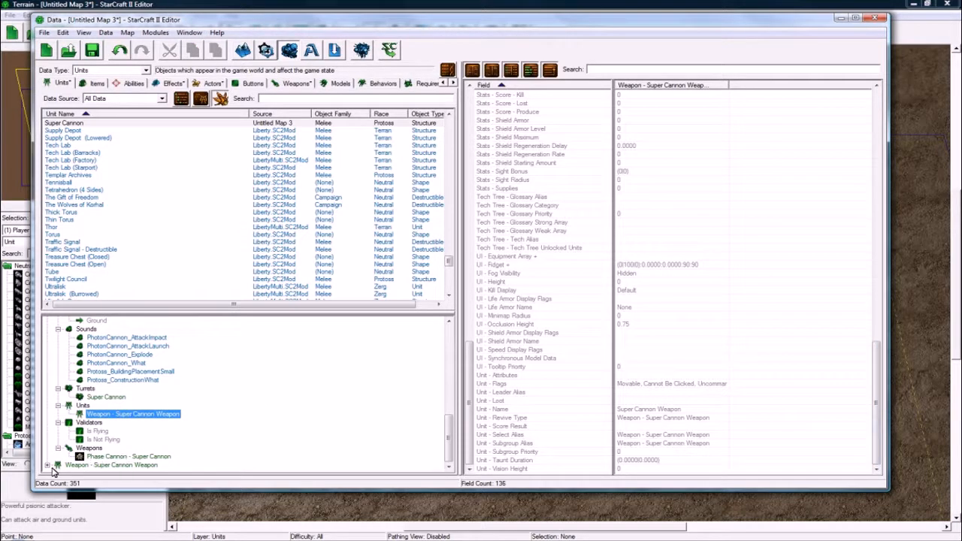
click(130, 457)
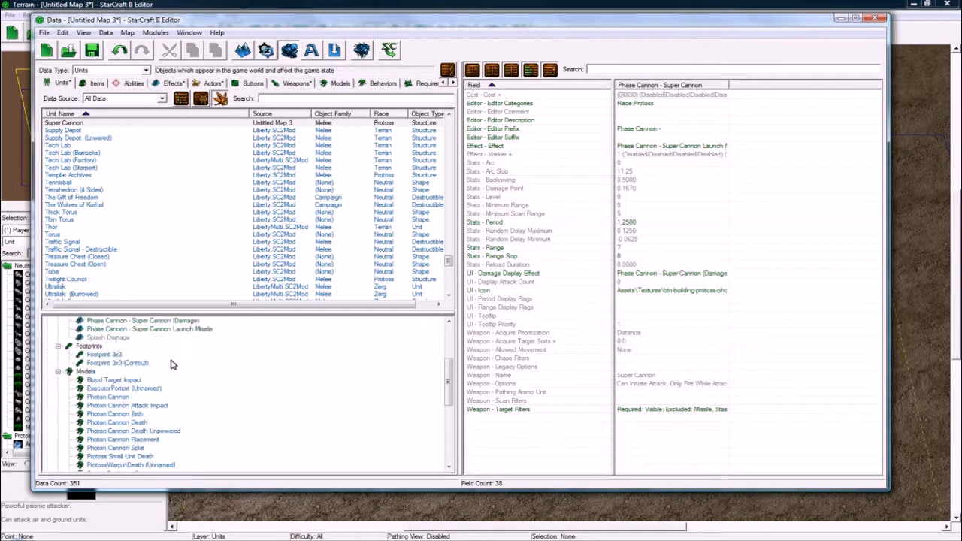
click(63, 124)
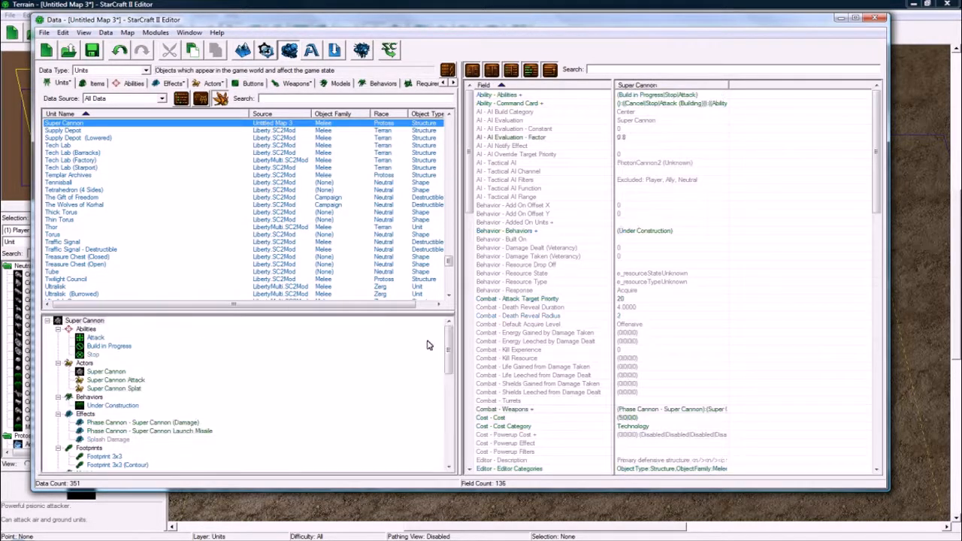
click(128, 464)
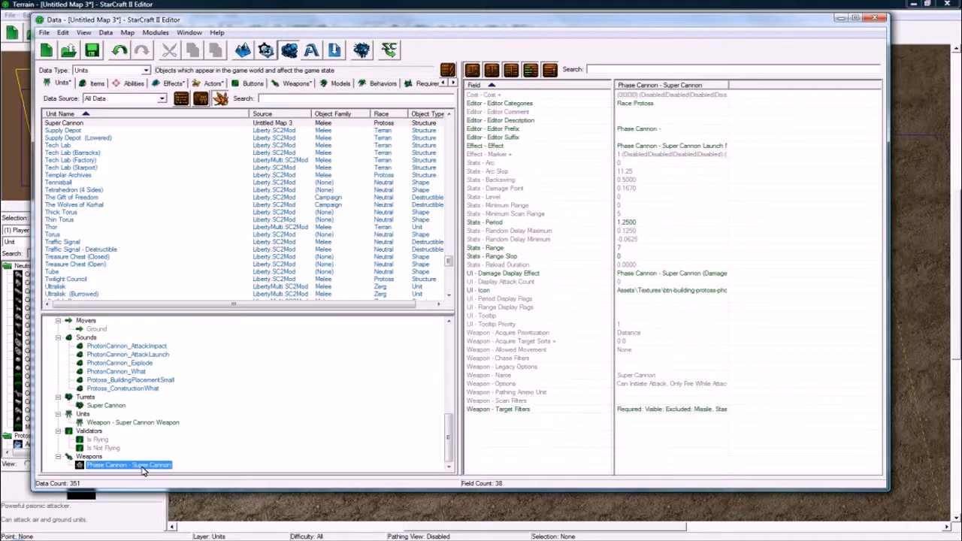
mouse_move(679, 295)
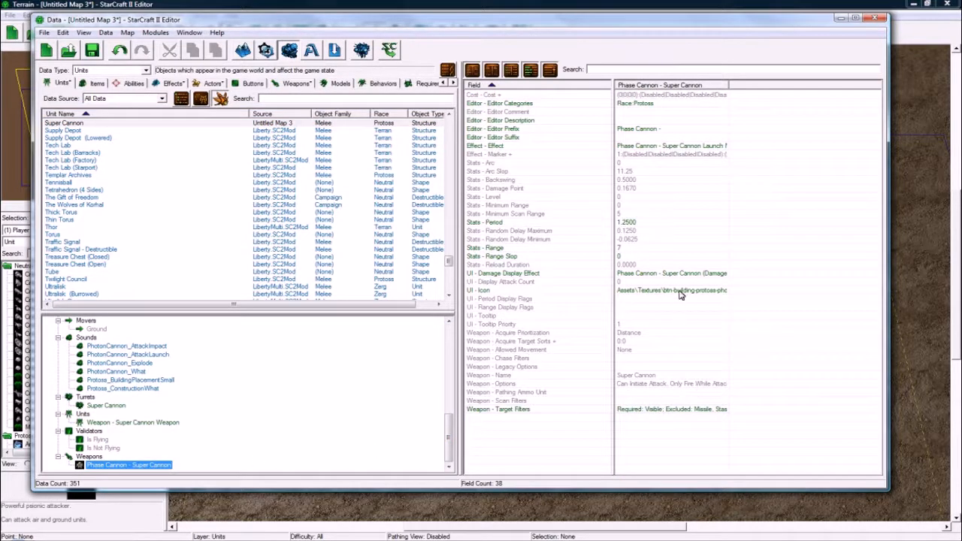
click(484, 247)
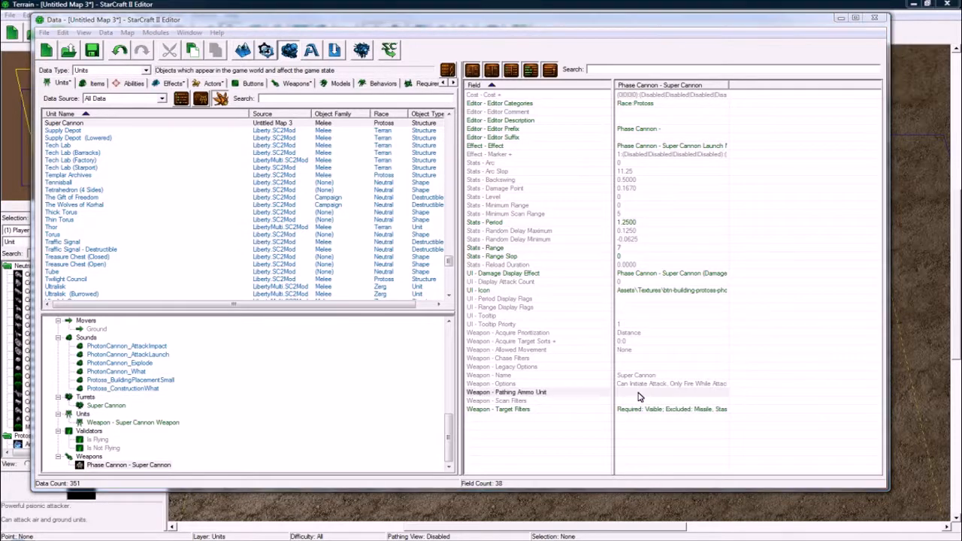
click(669, 391)
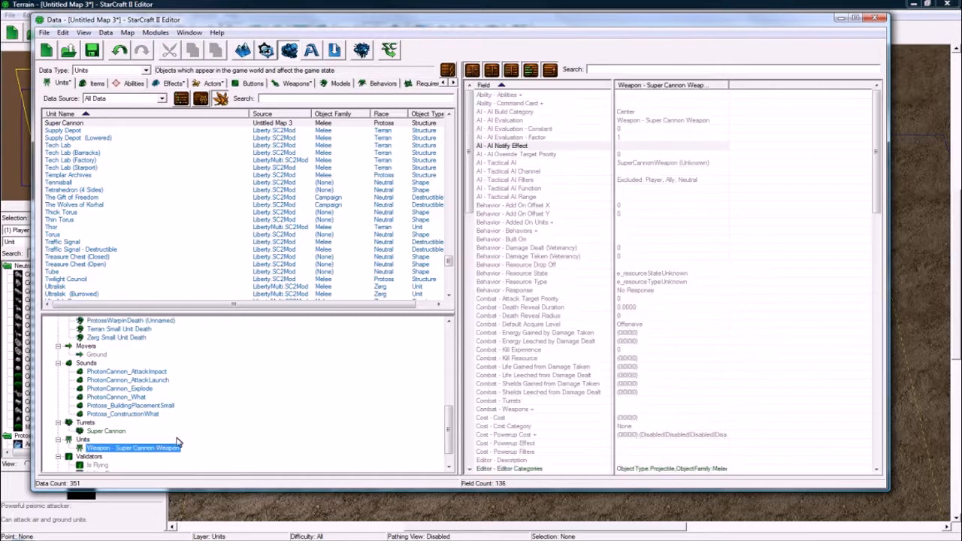
- Expand the Super Cannon object tree and inspect its Launch Missile effect, Damage effect and actor entry
click(105, 429)
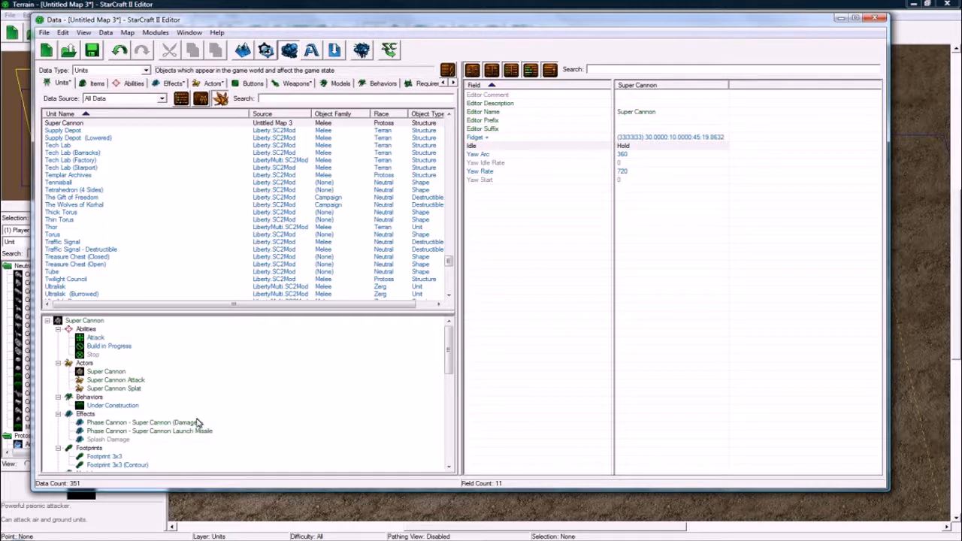
click(147, 430)
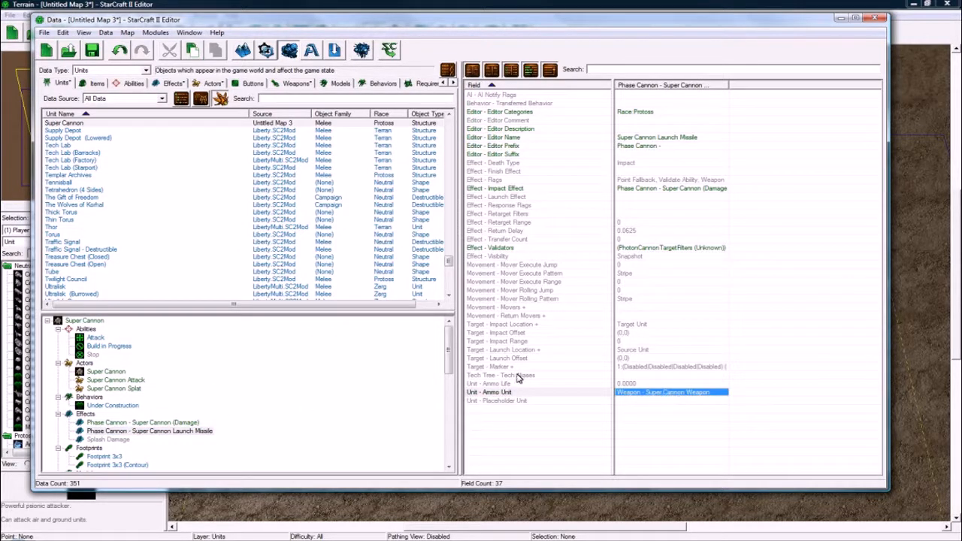
scroll(down, 3)
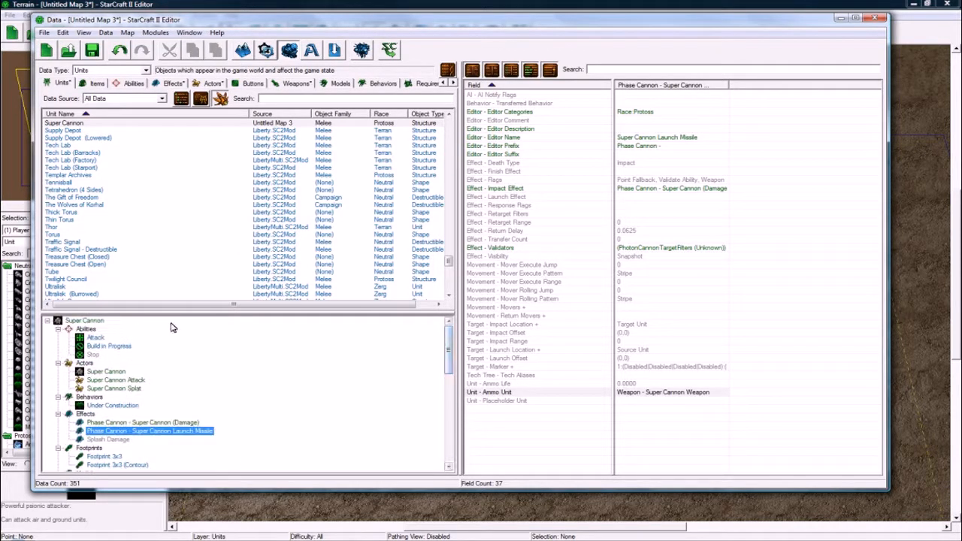
click(142, 421)
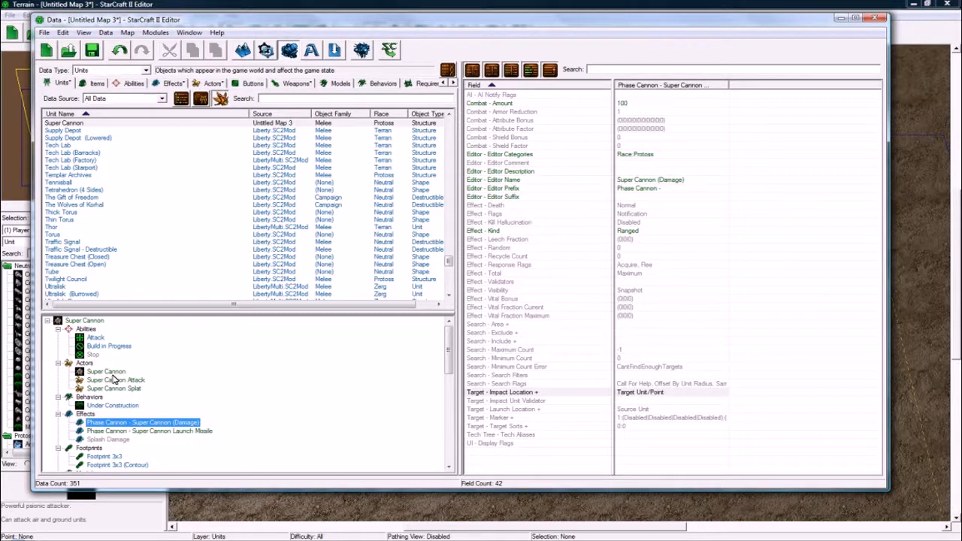
click(107, 379)
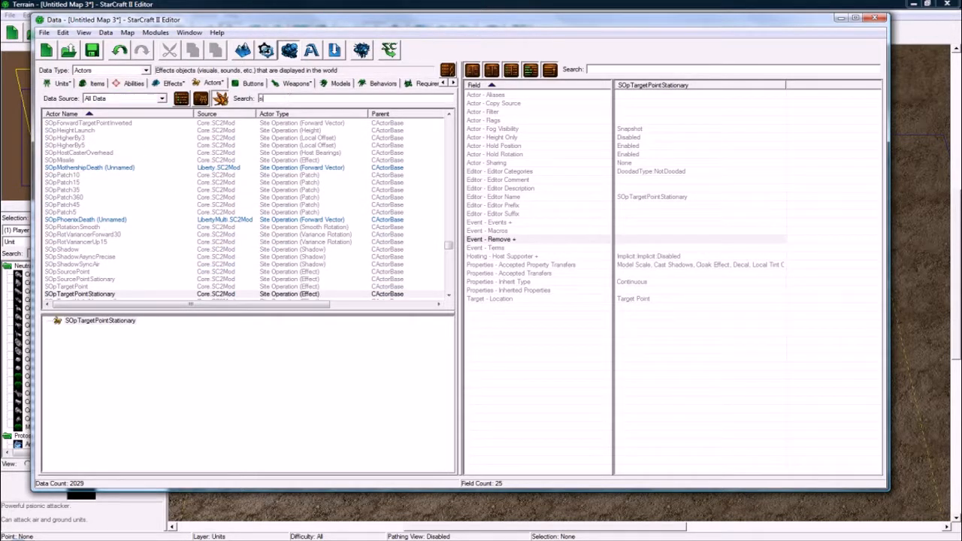
- Filter the Actors list to 'super' and show the Super Cannon Attack actor's fields
text(uper)
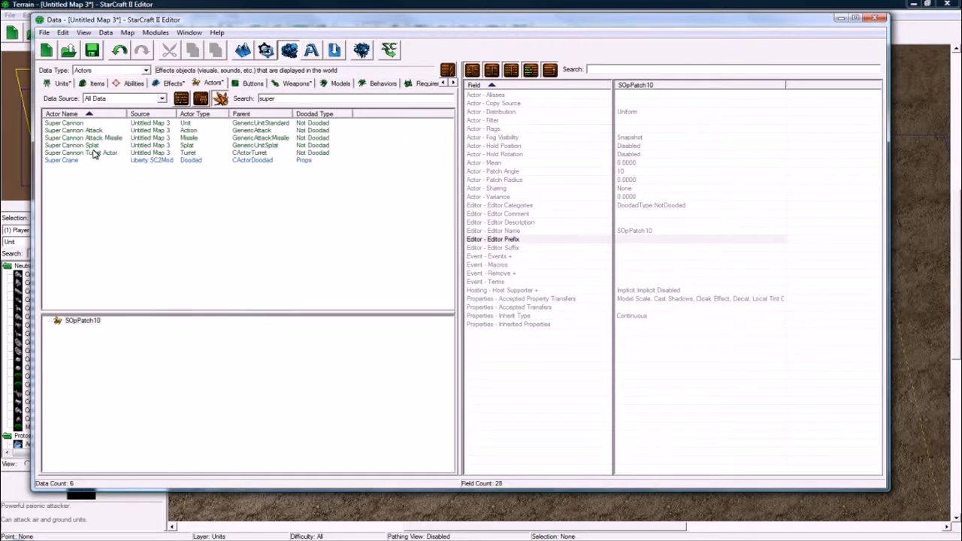
click(83, 138)
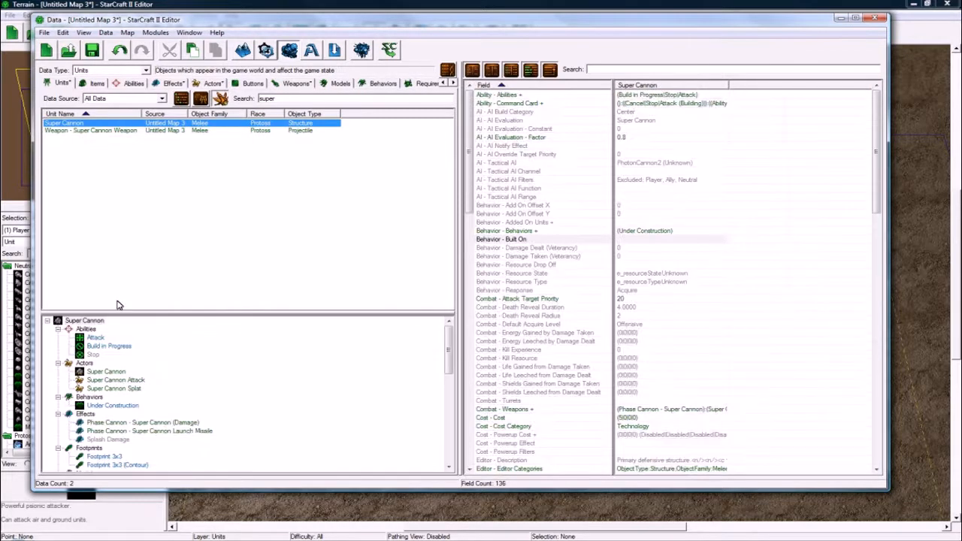
click(214, 83)
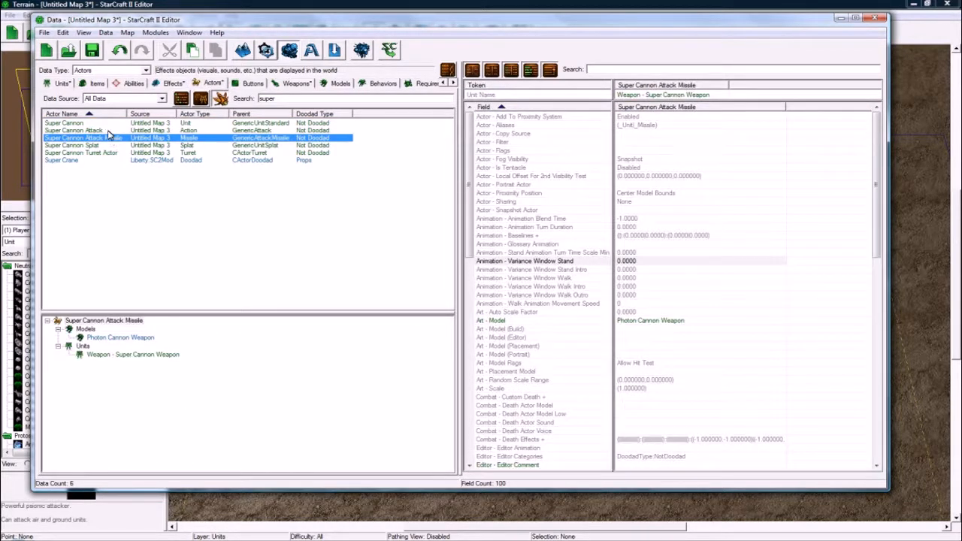
click(72, 129)
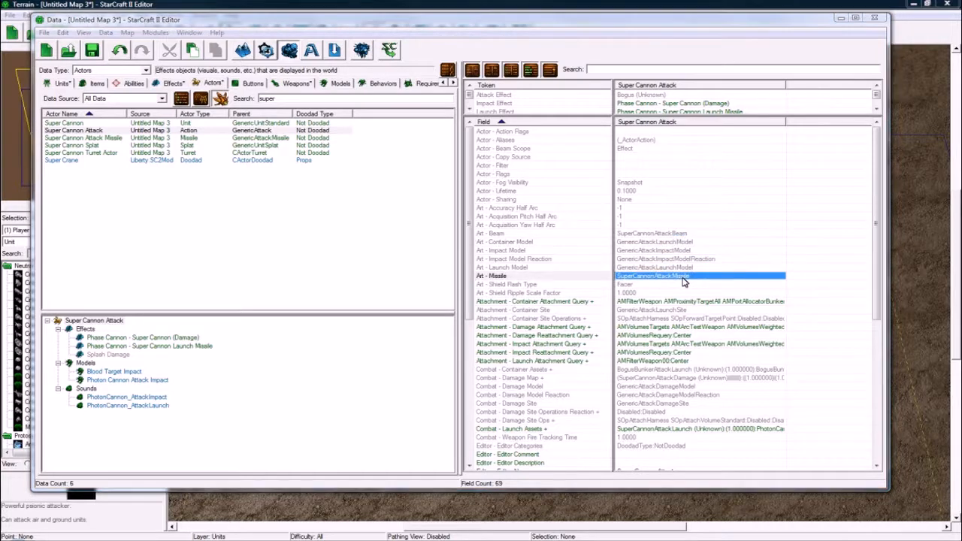
- Check the attack actor's Art - Missile value without changing it, then start saving the map via File > Save
double_click(684, 275)
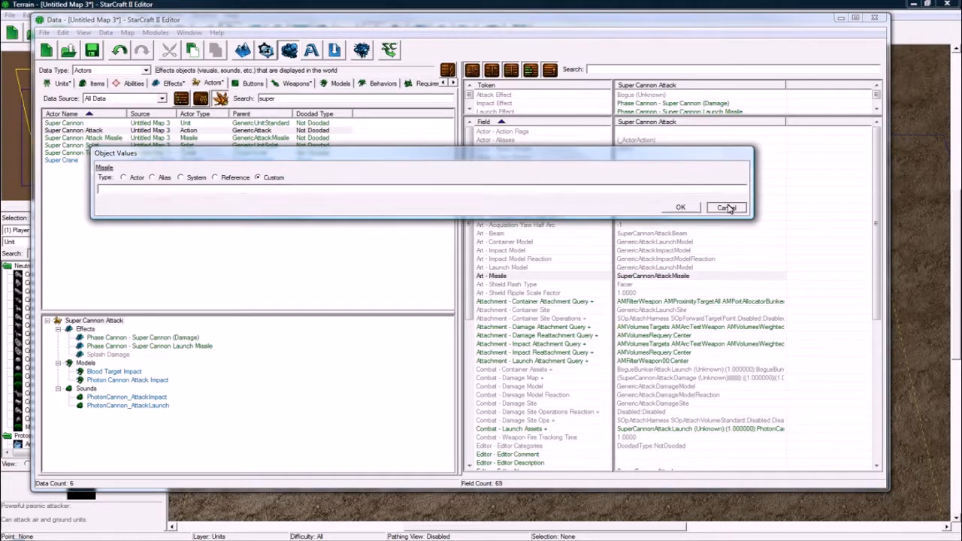
click(726, 208)
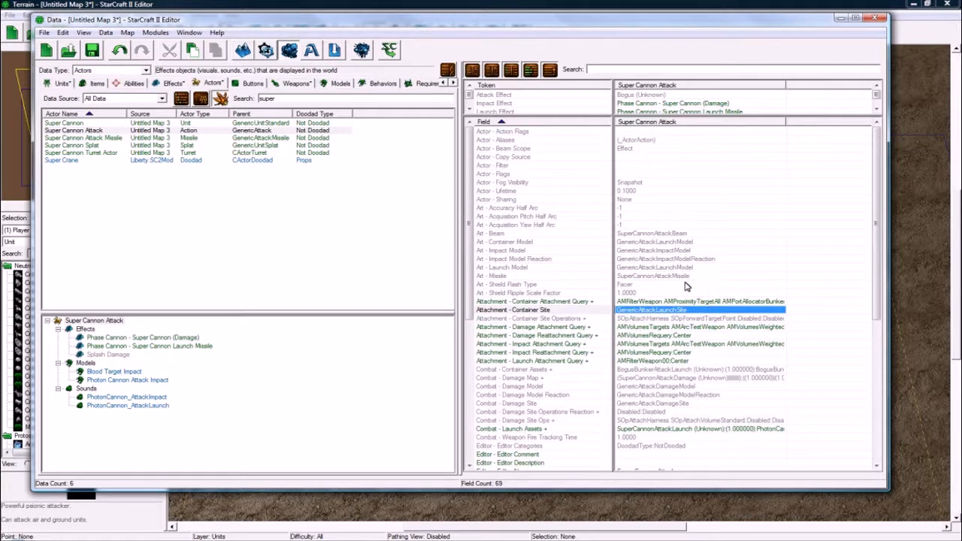
click(90, 50)
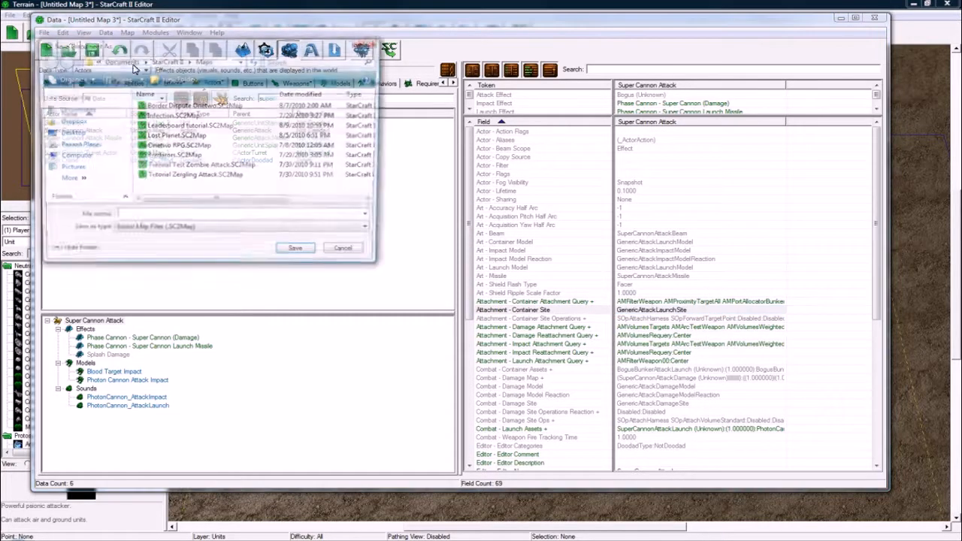
- Place a Super Cannon from the Structures palette in the middle of the terrain
click(342, 248)
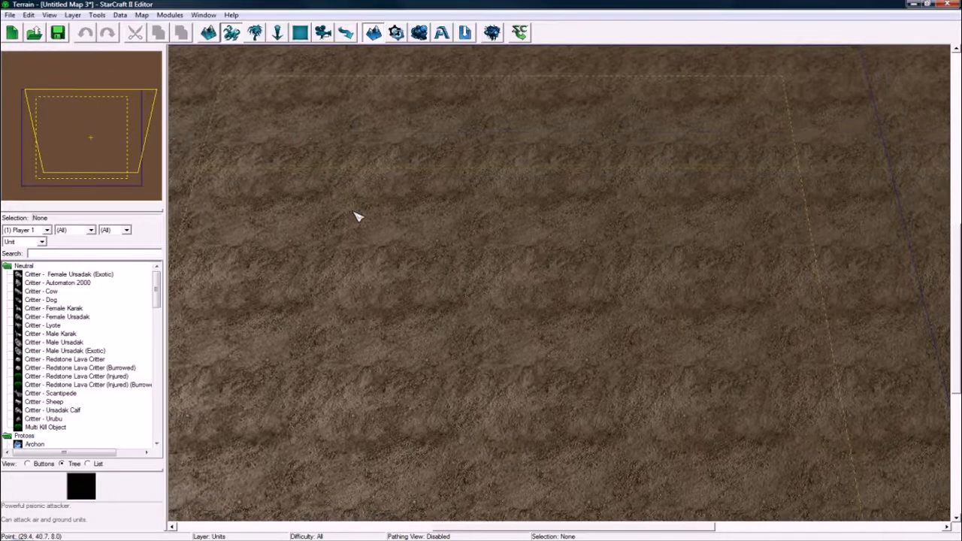
click(24, 241)
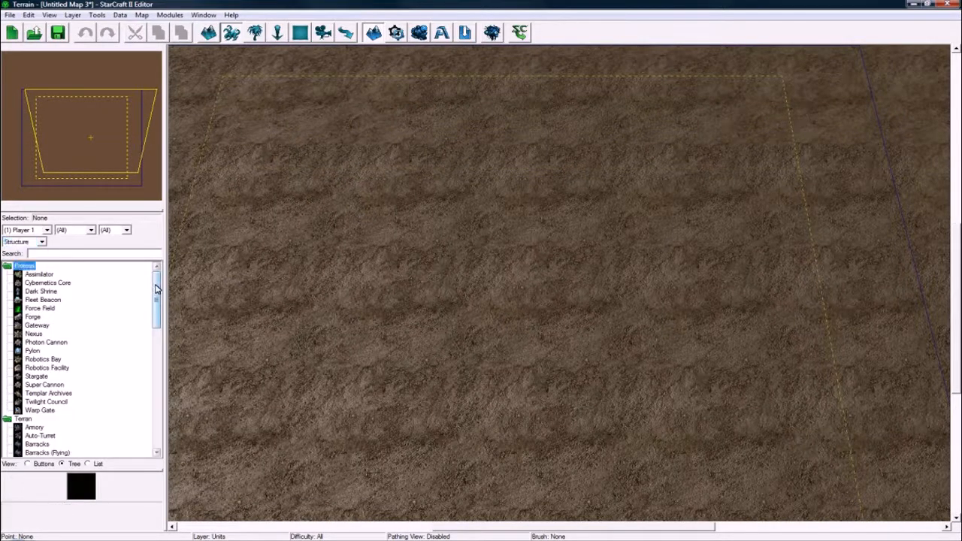
click(44, 385)
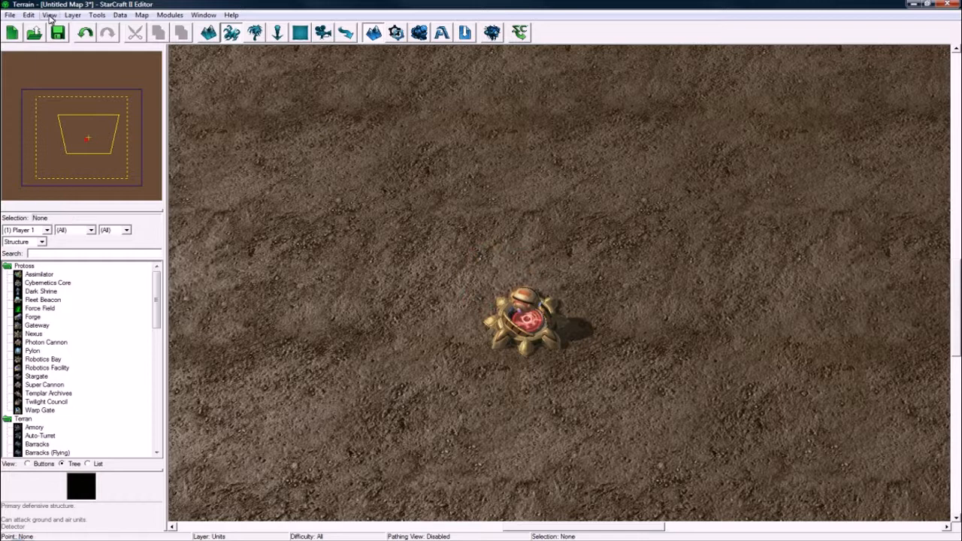
- Toggle the pathing overlay on and off to check the cannon's footprint
click(48, 15)
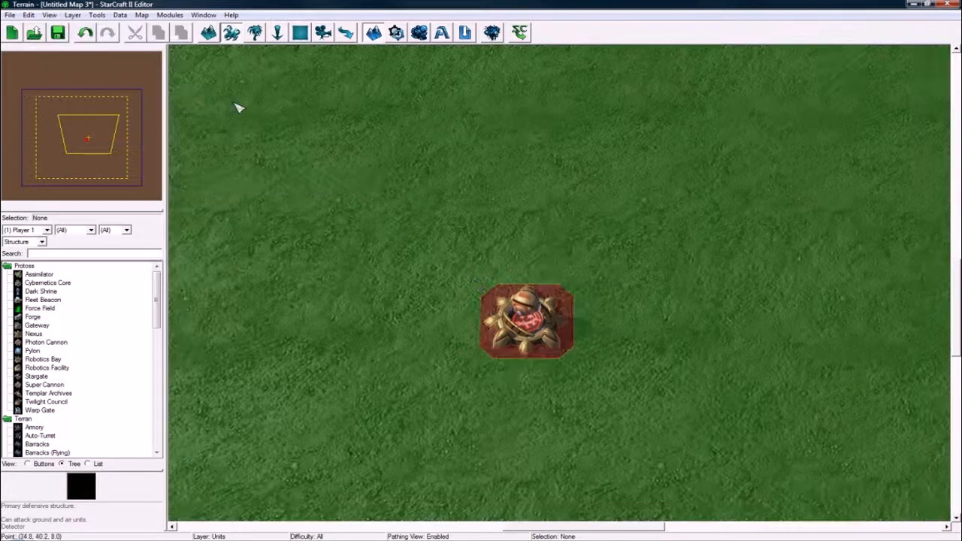
click(48, 15)
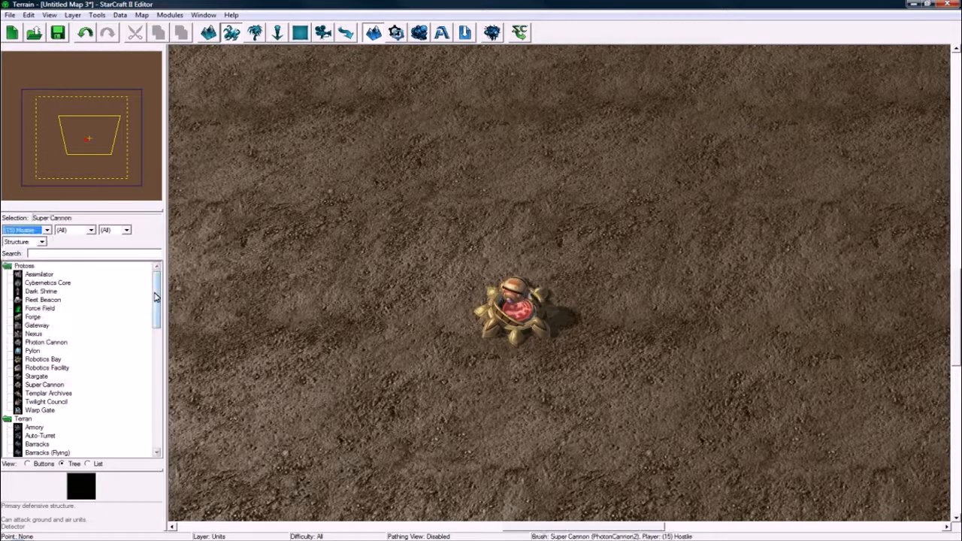
- Browse further down the unit palette, passing the burrowed Ultralisk entry
scroll(down, 3)
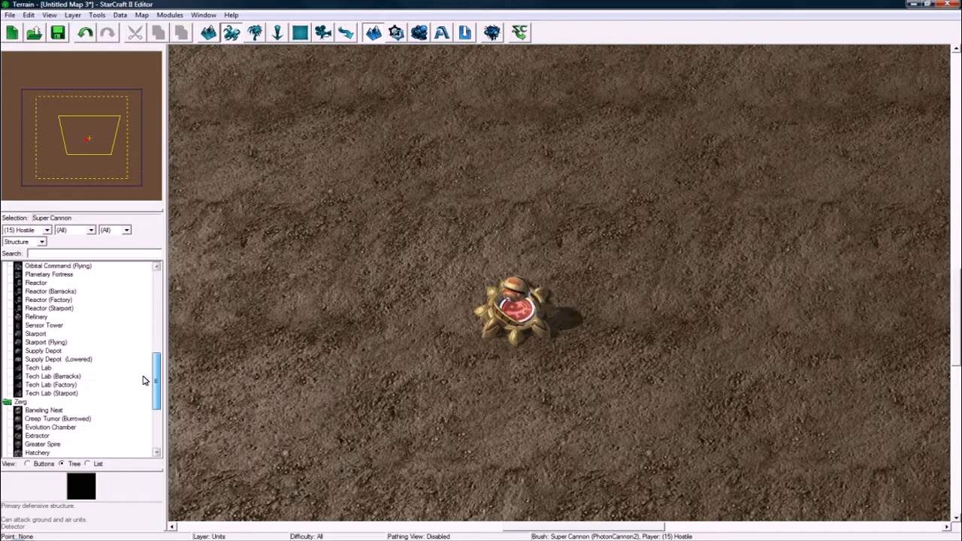
click(22, 241)
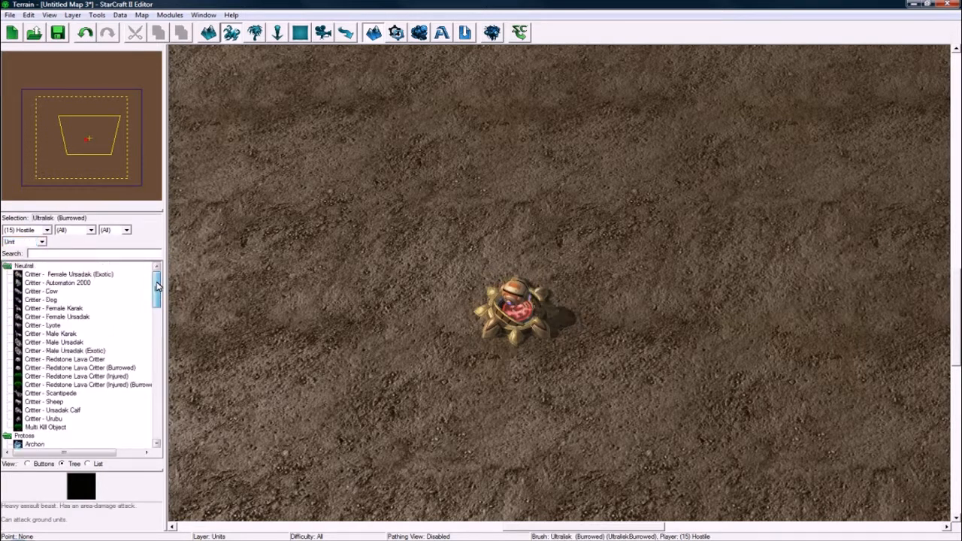
scroll(down, 3)
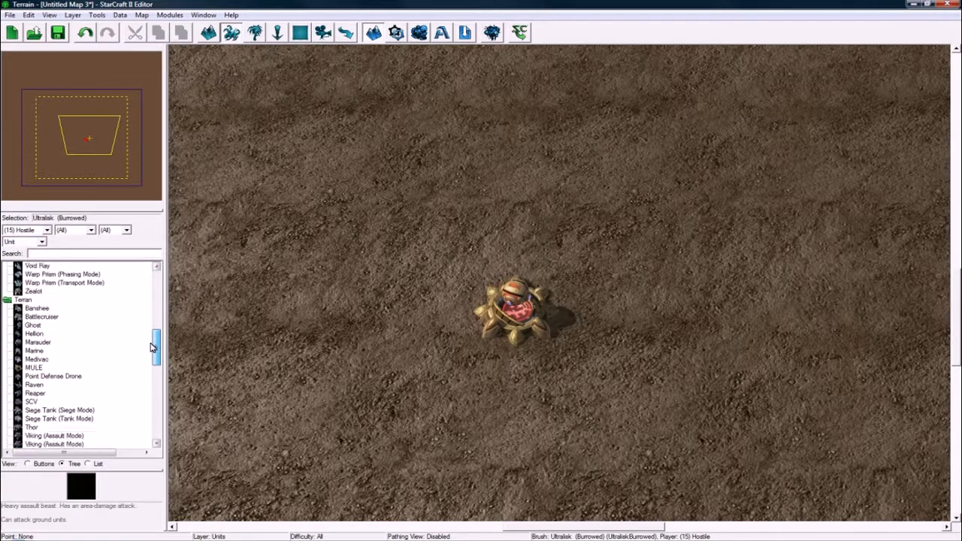
scroll(down, 3)
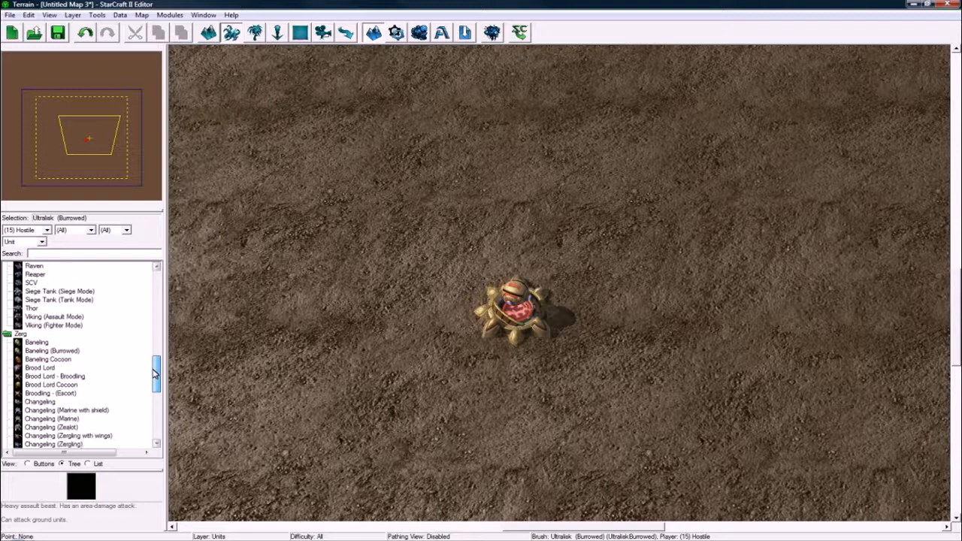
scroll(down, 3)
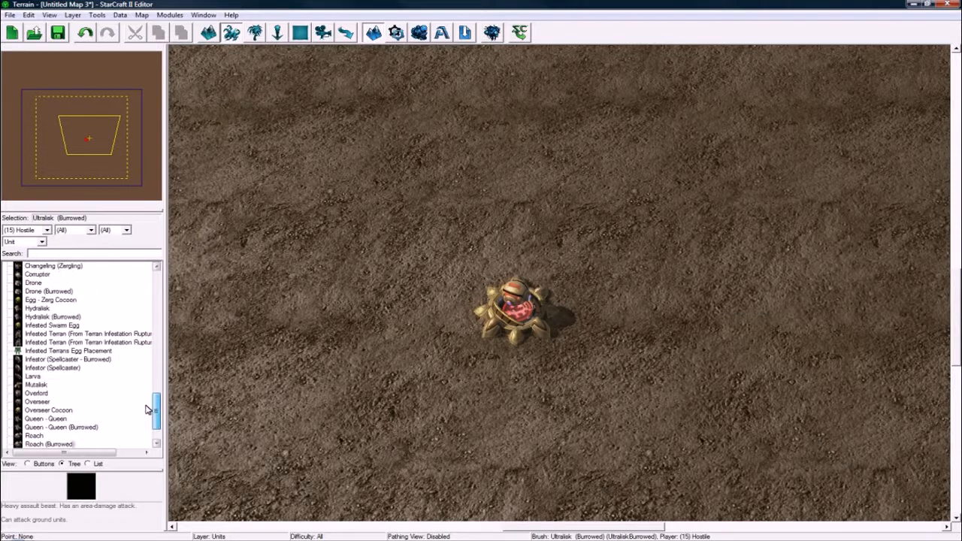
scroll(down, 3)
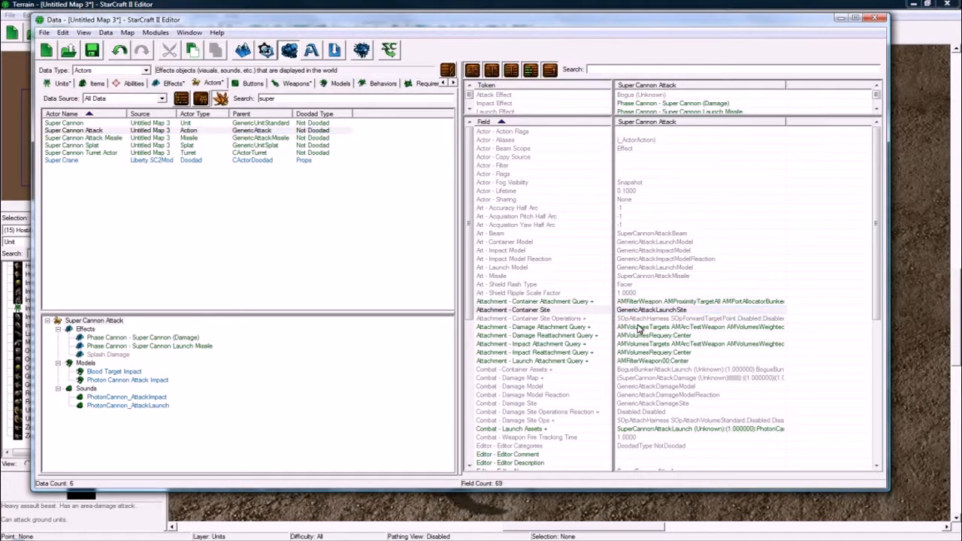
- Filter the Actors list by 'photon', then by 'super', and select a Super Cannon actor
click(82, 138)
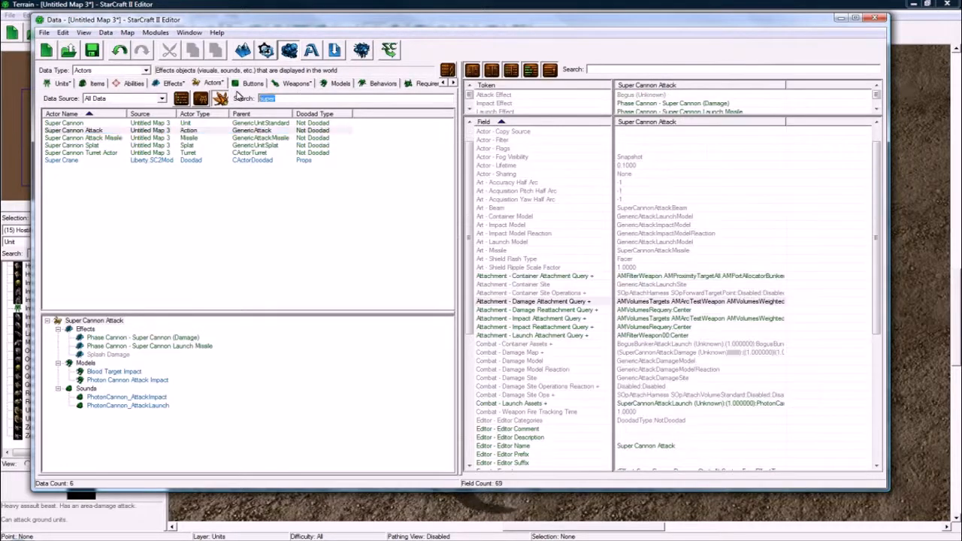
text(photon)
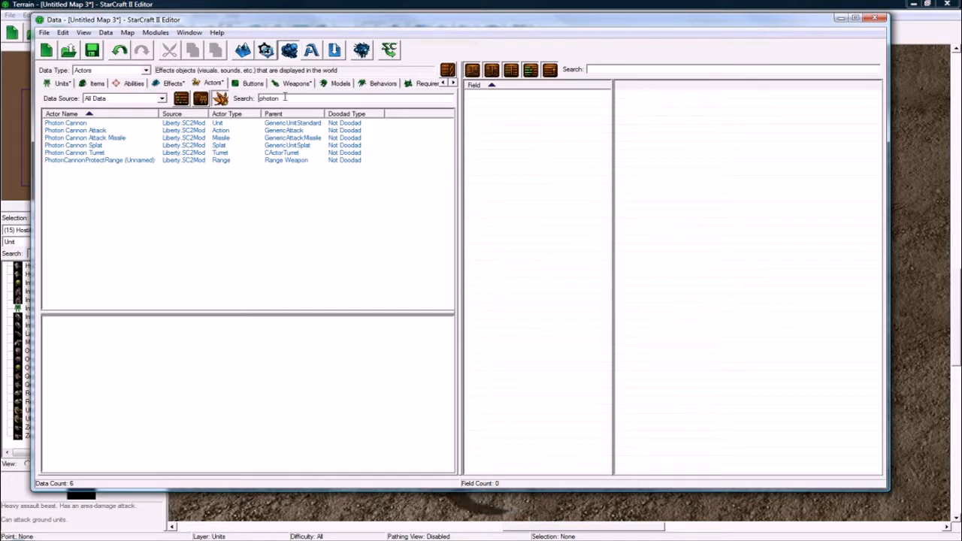
text(super)
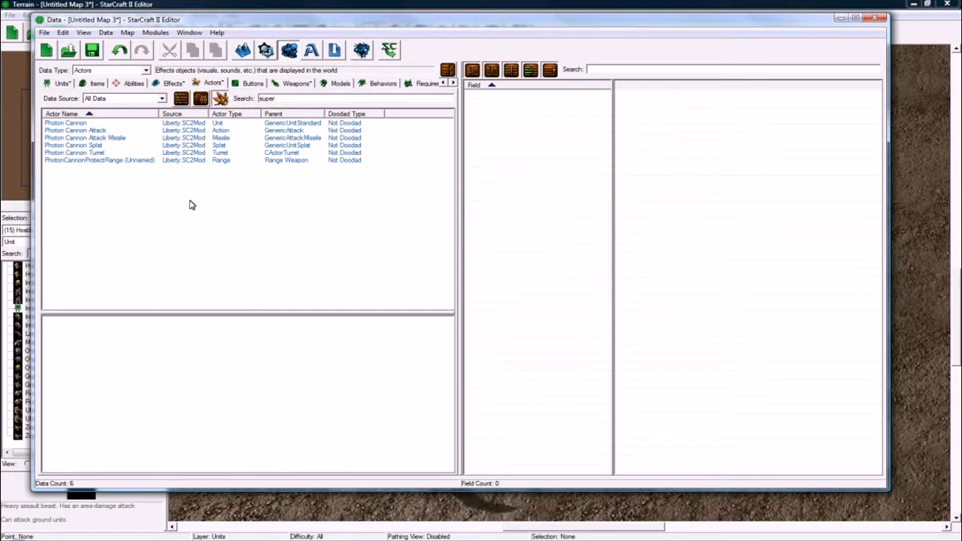
click(74, 129)
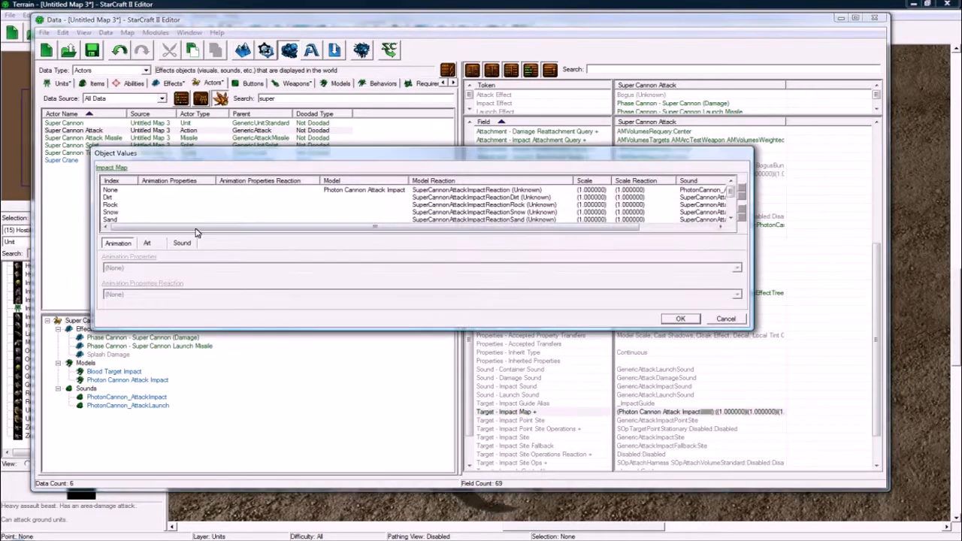
- View the Impact Map entry listing Photon Cannon Attack Impact as the impact model
click(111, 189)
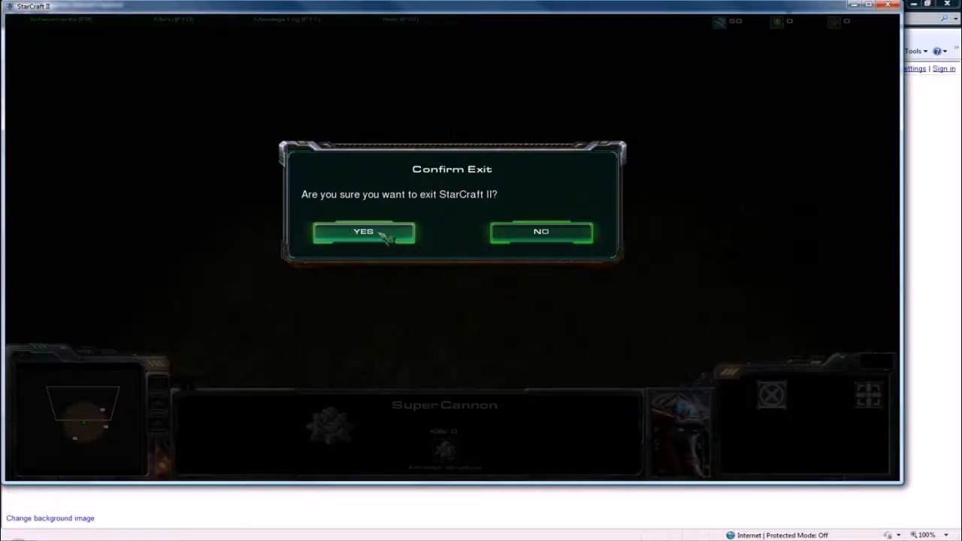
- Confirm YES on the exit prompt to quit the test game and return to the editor
click(541, 231)
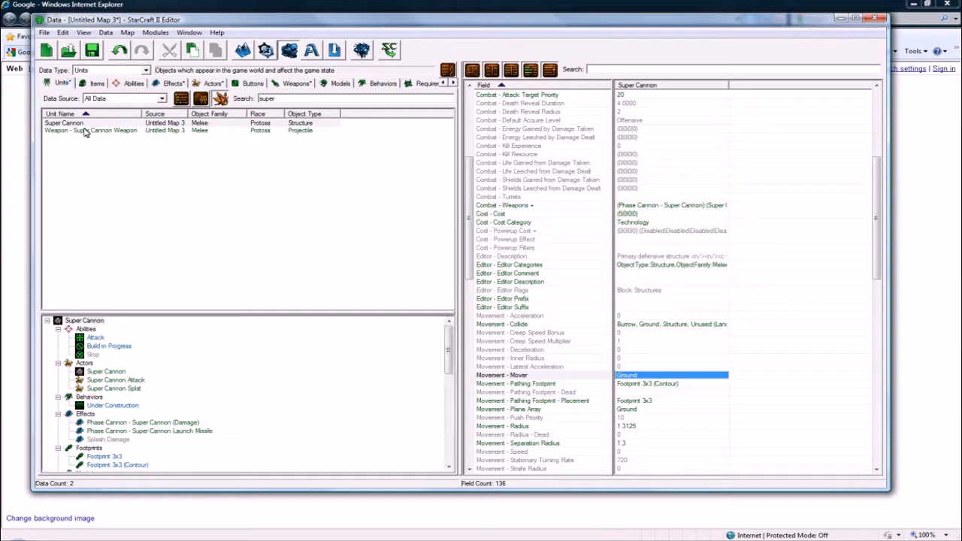
- Review the Super Cannon actor's Events unchanged, then select the Super Cannon Attack actor
click(85, 320)
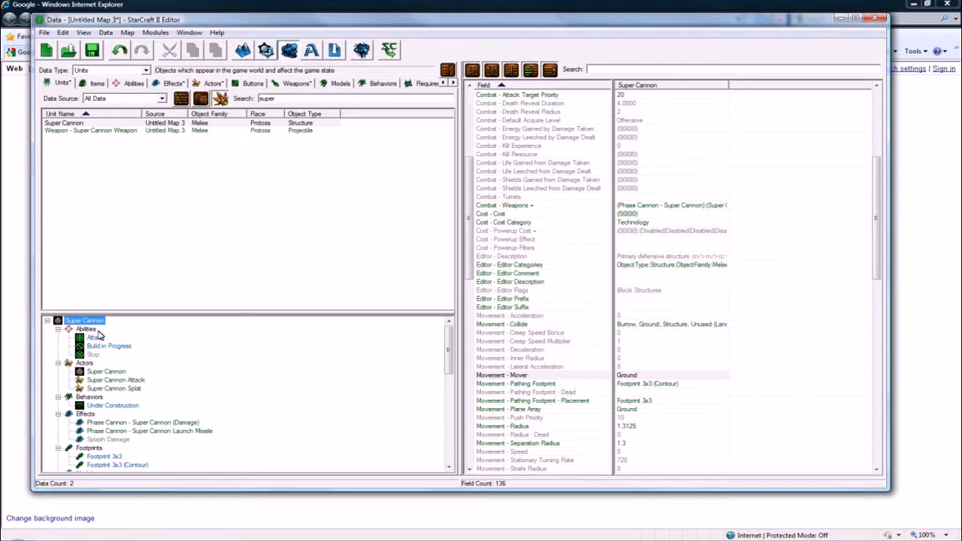
click(105, 346)
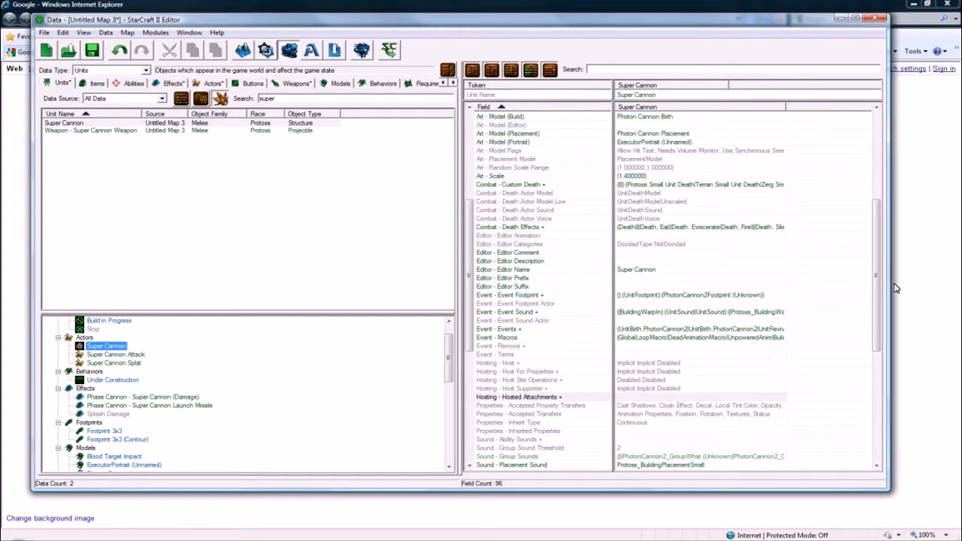
click(699, 328)
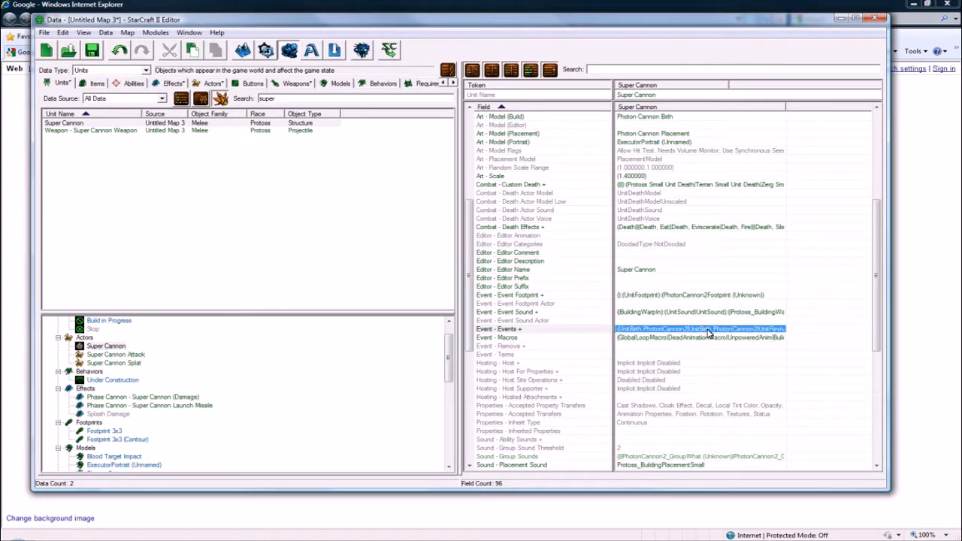
double_click(698, 328)
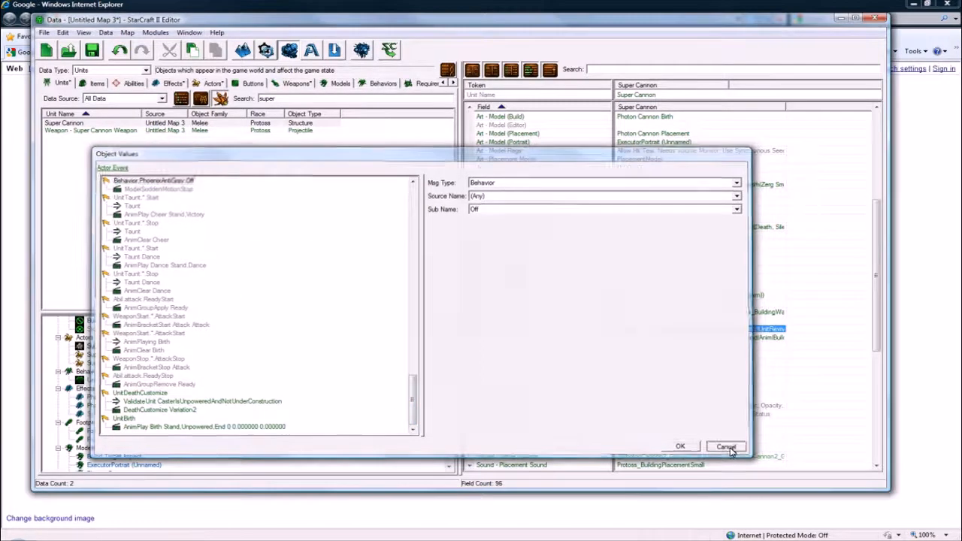
click(724, 444)
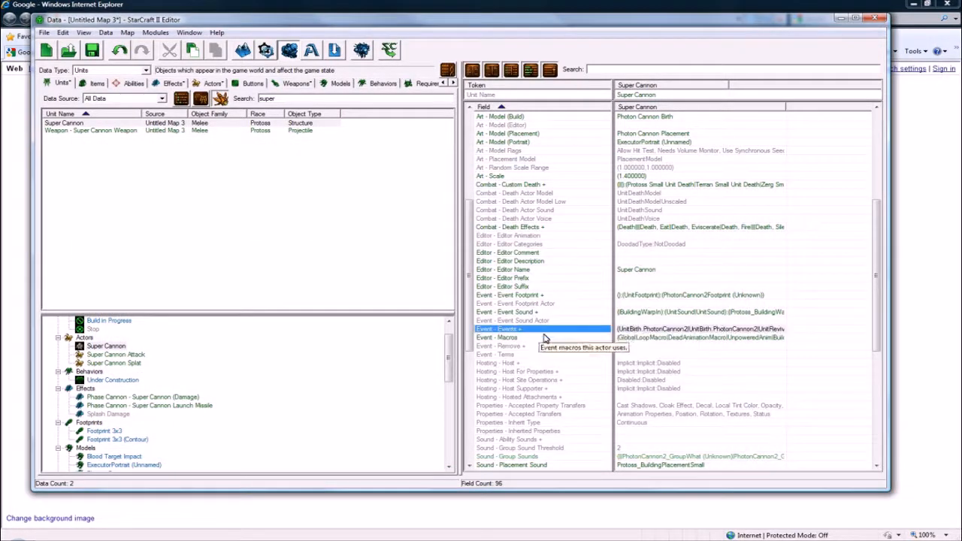
mouse_move(601, 330)
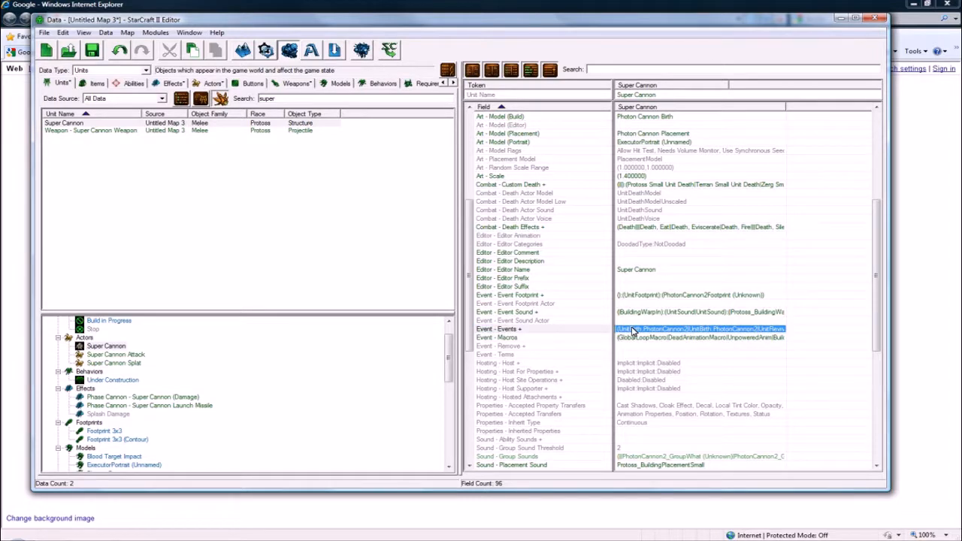
click(115, 355)
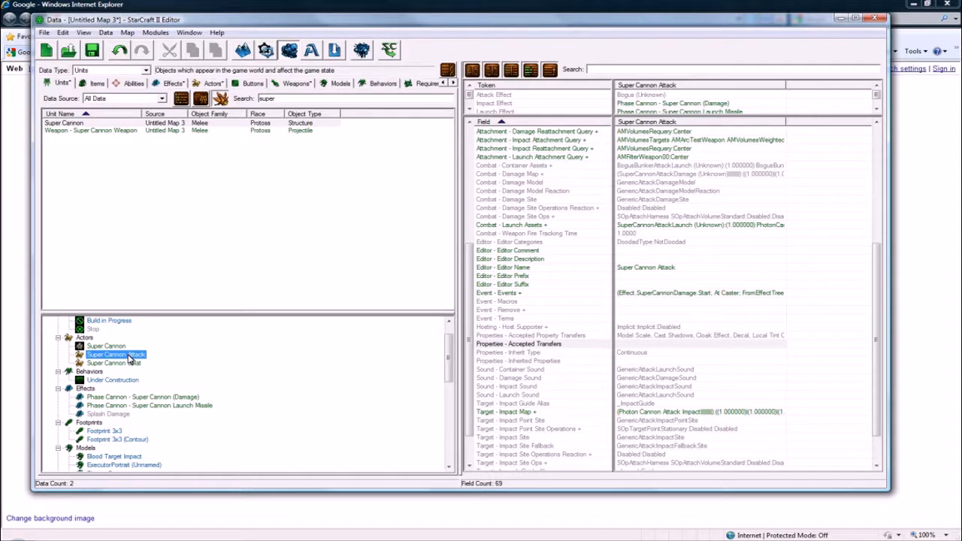
- Check the Actor - Missile value, then select Phase Cannon - Super Cannon (Damage) in the object tree
scroll(down, 3)
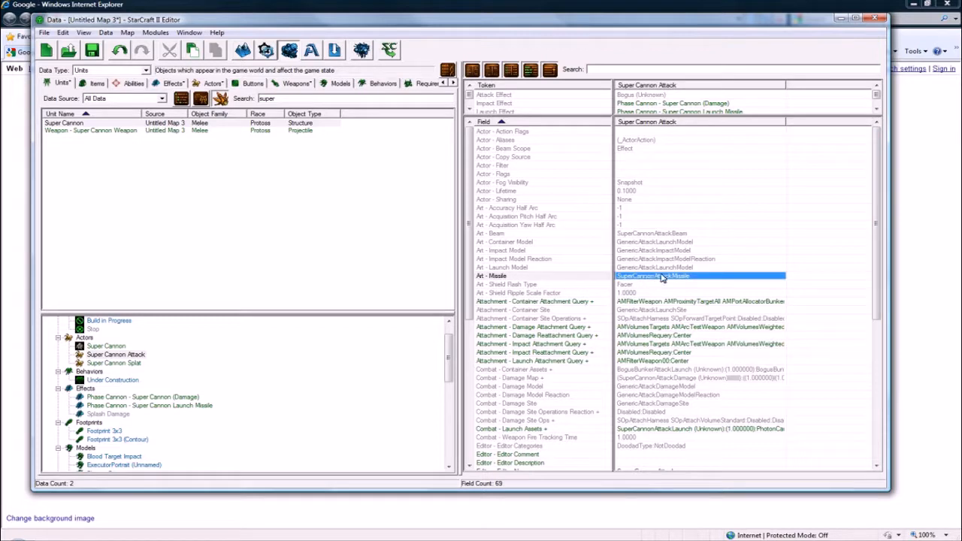
mouse_move(639, 284)
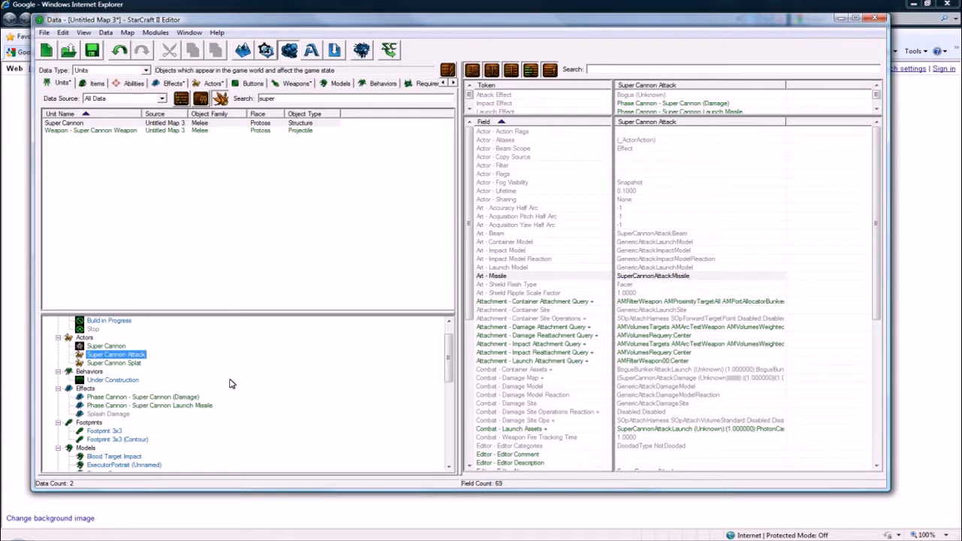
click(115, 362)
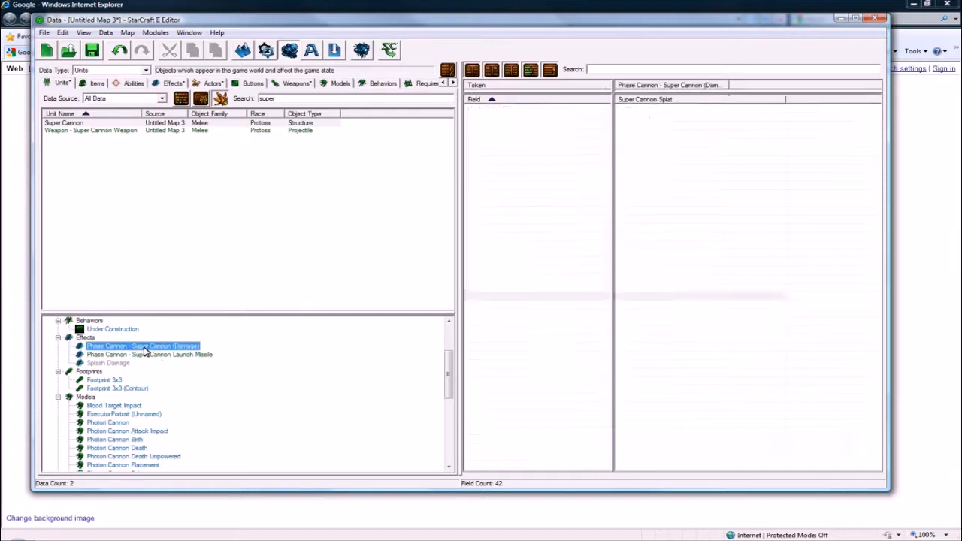
- Inspect the movers, the Super Cannon Weapon projectile unit's mover, the turret, and the Phase Cannon weapon
click(141, 345)
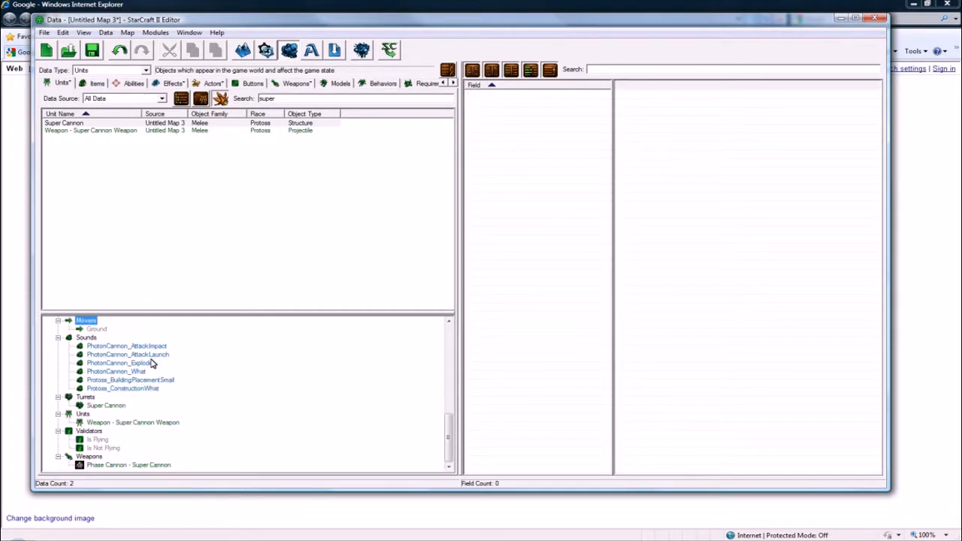
click(132, 423)
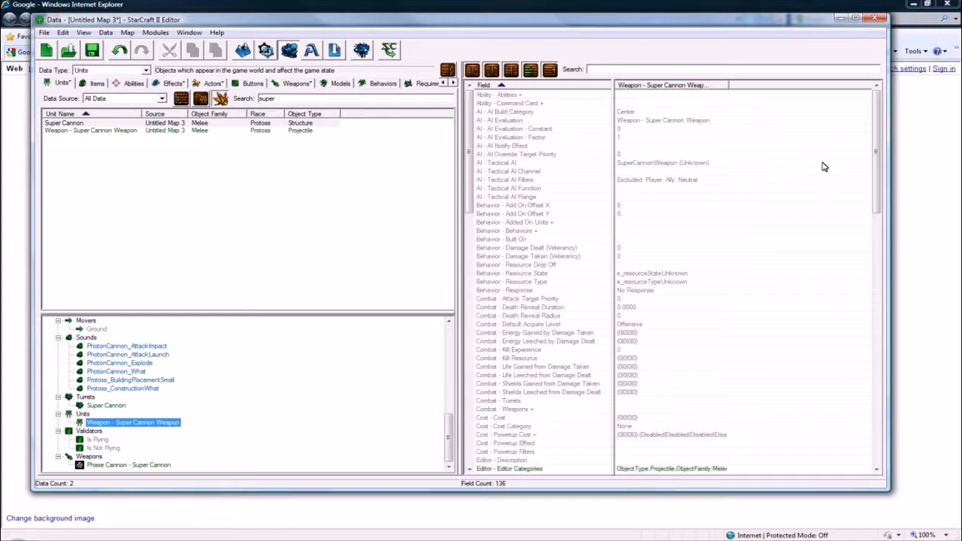
scroll(down, 3)
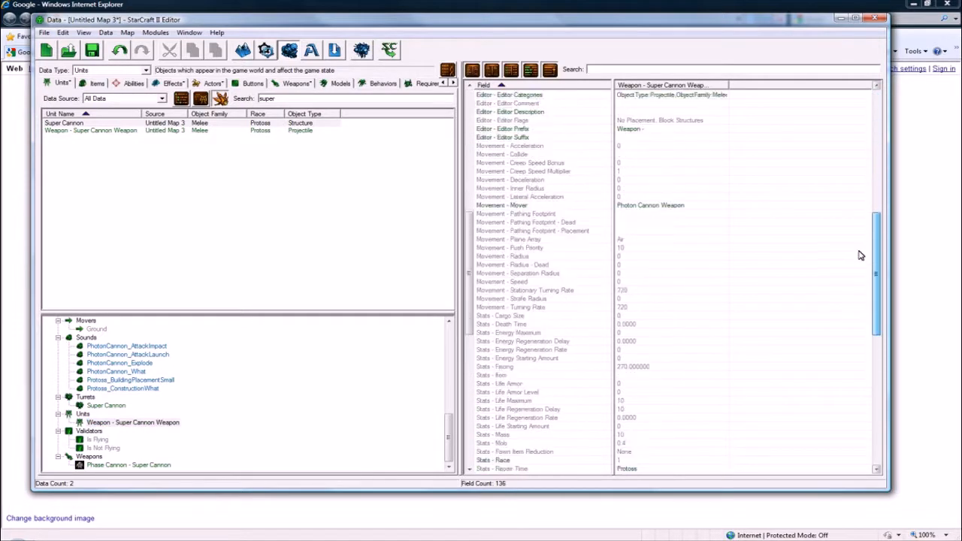
click(133, 421)
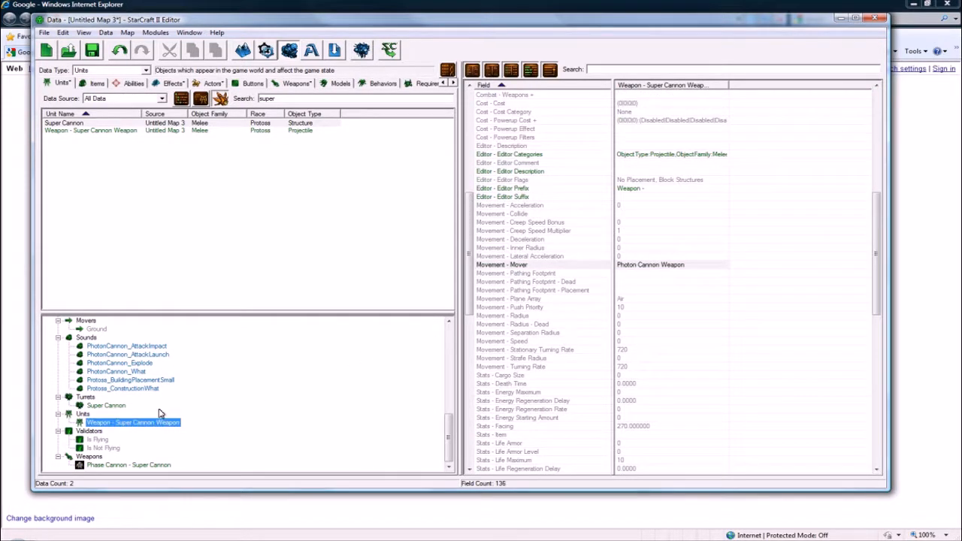
click(106, 406)
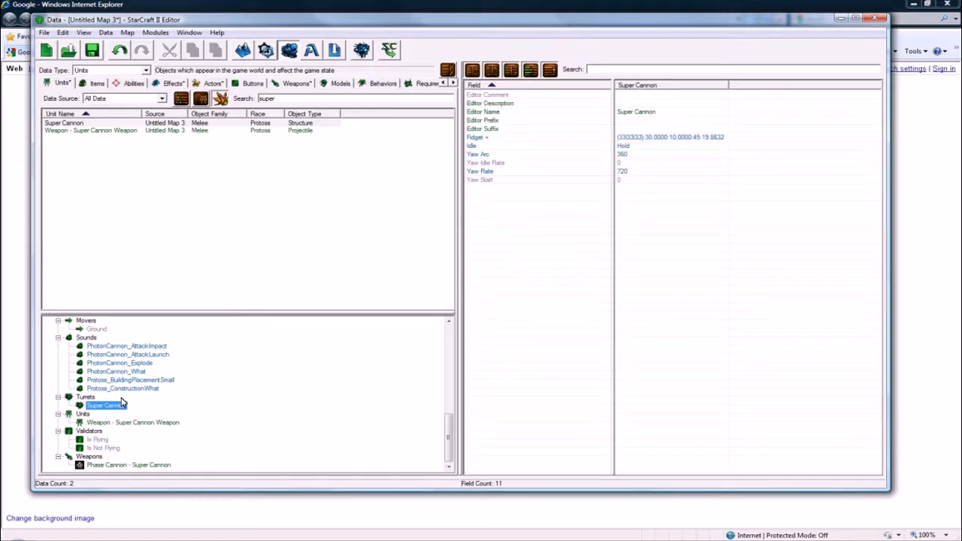
click(128, 465)
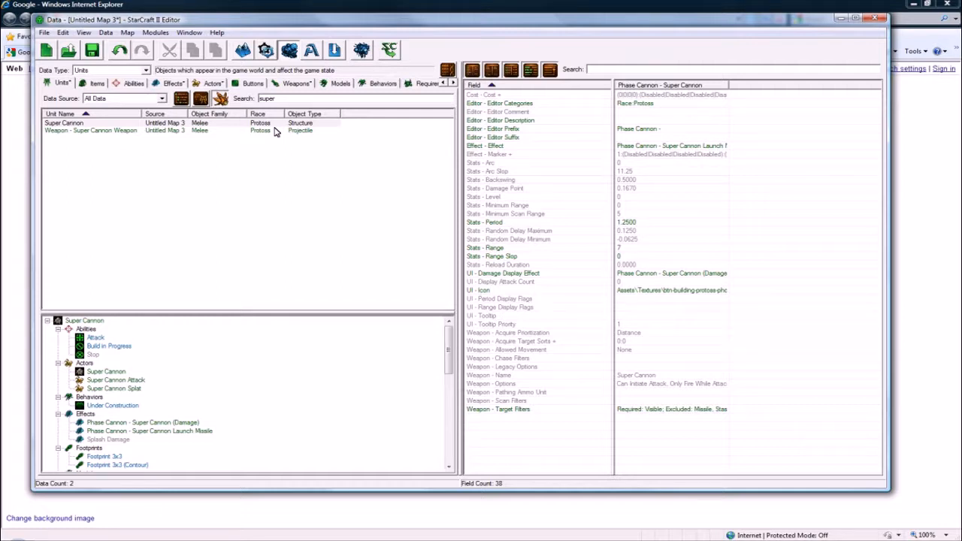
mouse_move(202, 412)
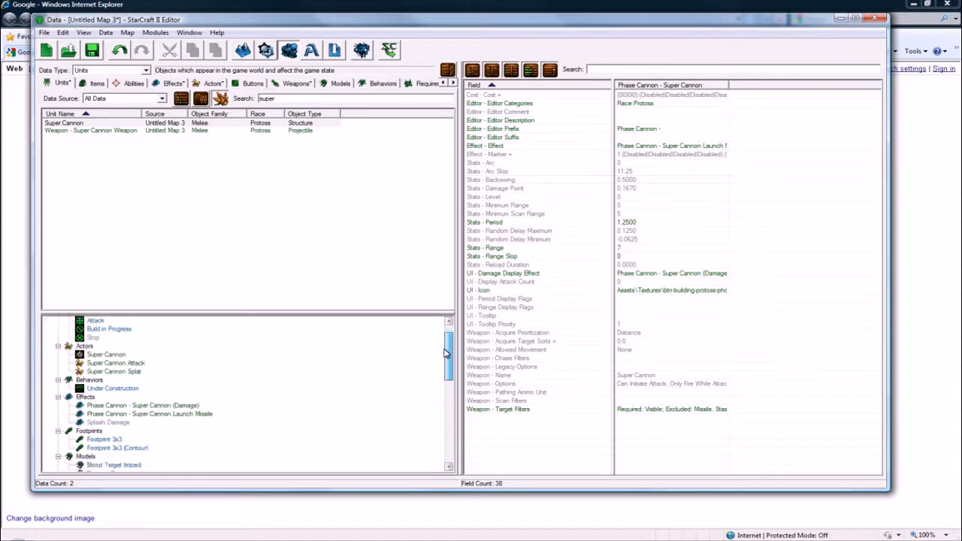
- Scroll the object tree from Abilities down to the footprints and Photon Cannon models
scroll(down, 3)
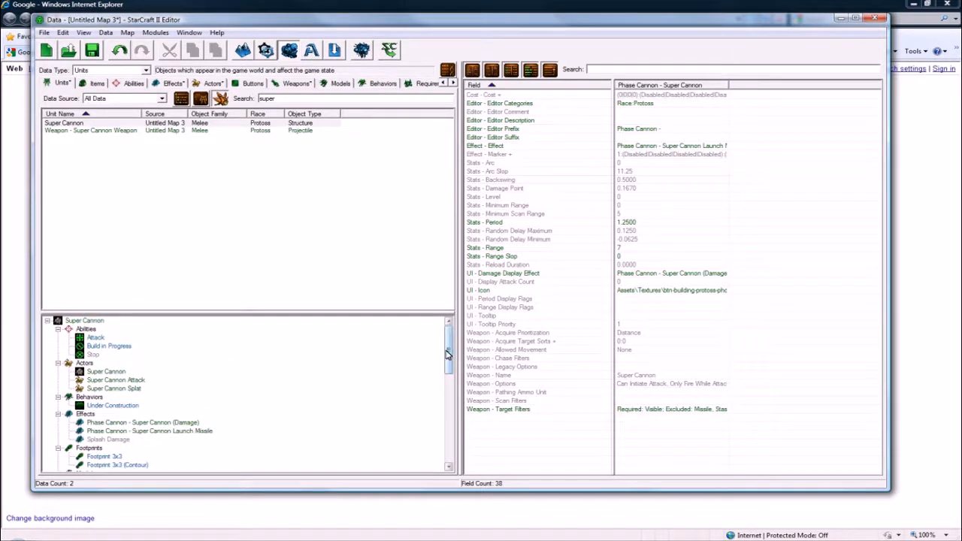
scroll(down, 3)
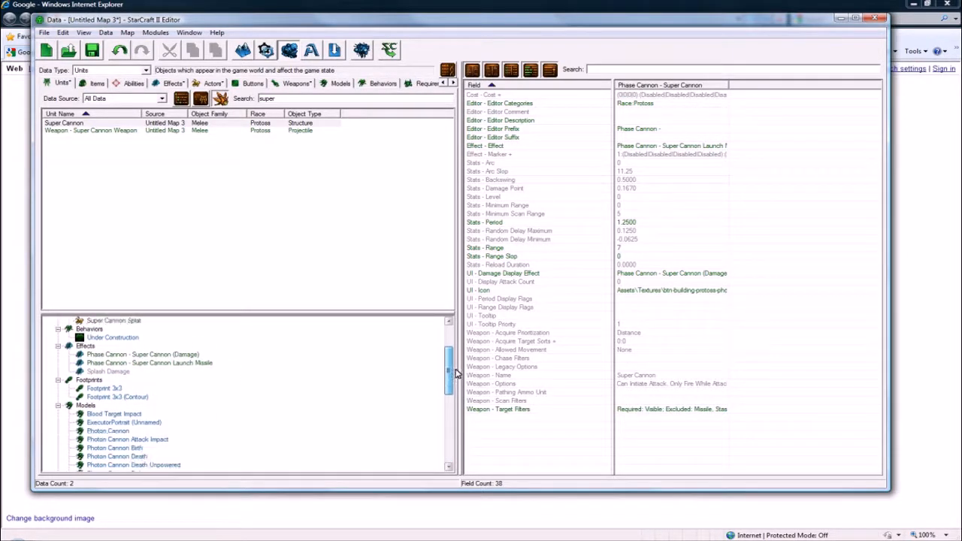
scroll(down, 3)
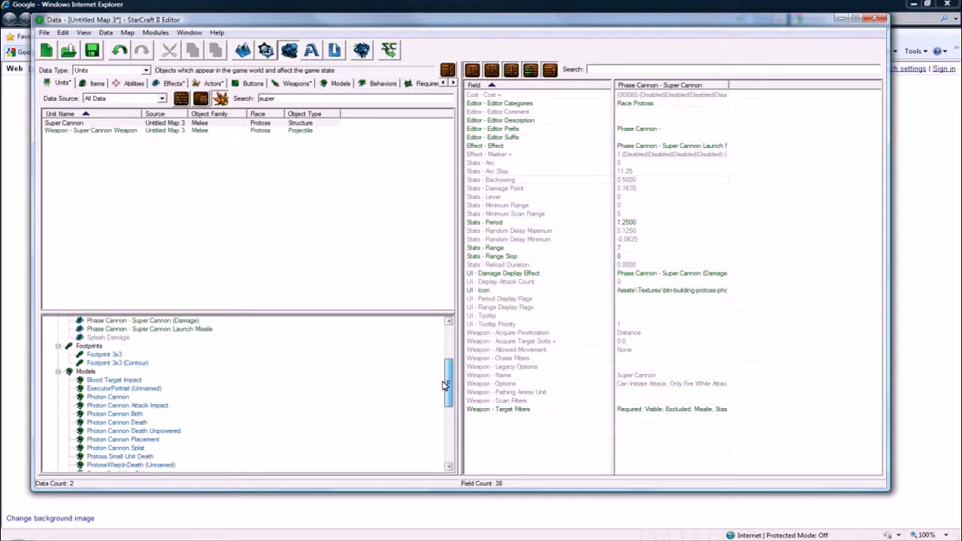